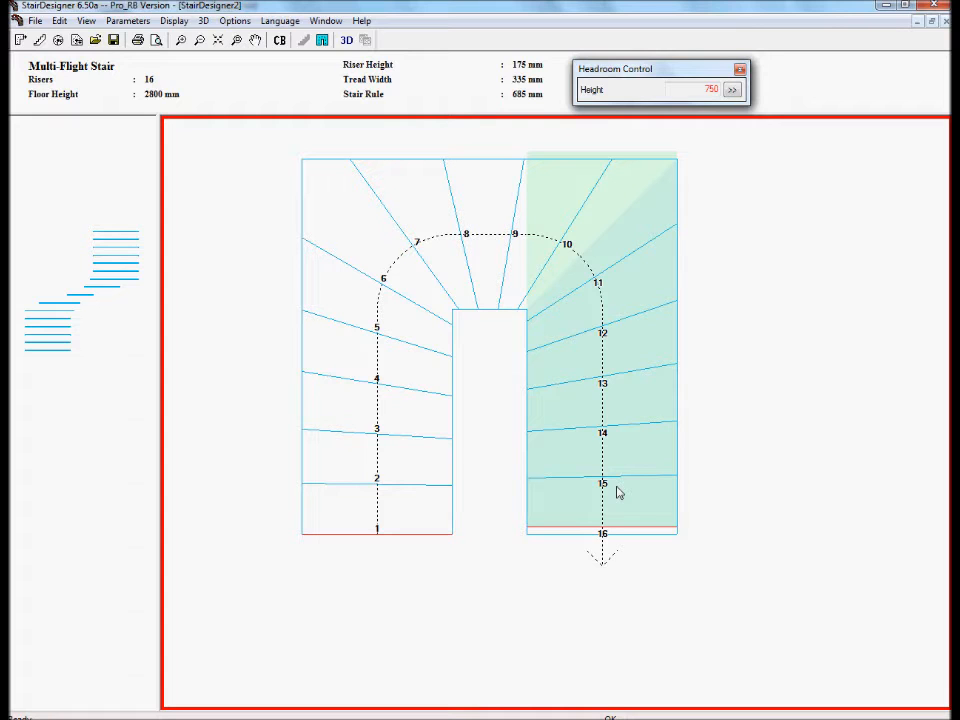
pyautogui.moveTo(570, 444)
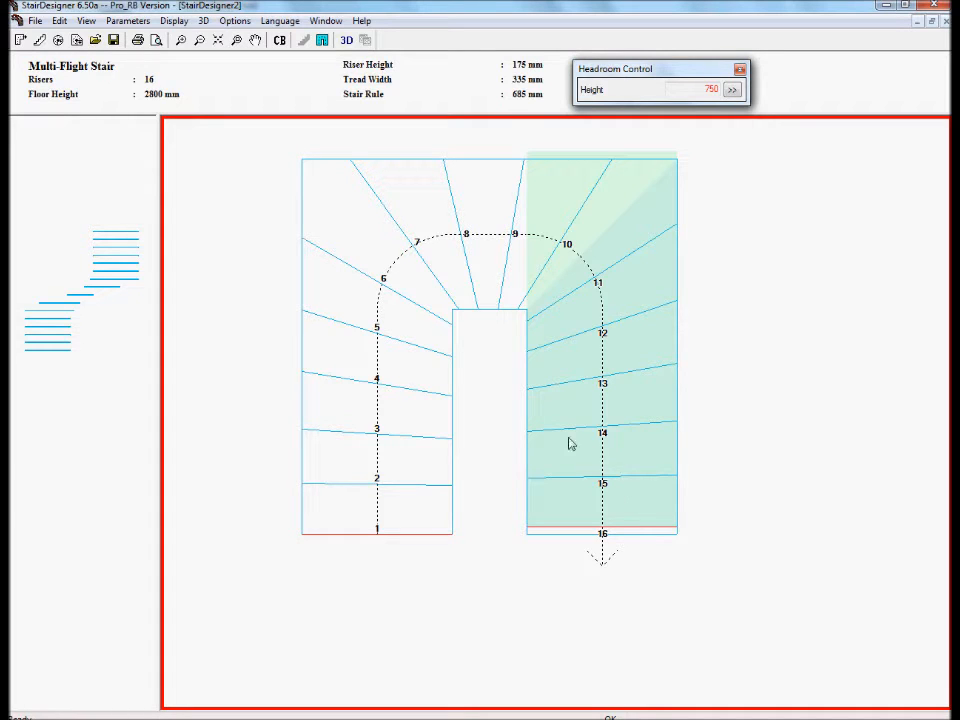
# Show the half-turn stair in 3D and orbit to view the marble treads from above
pyautogui.click(346, 40)
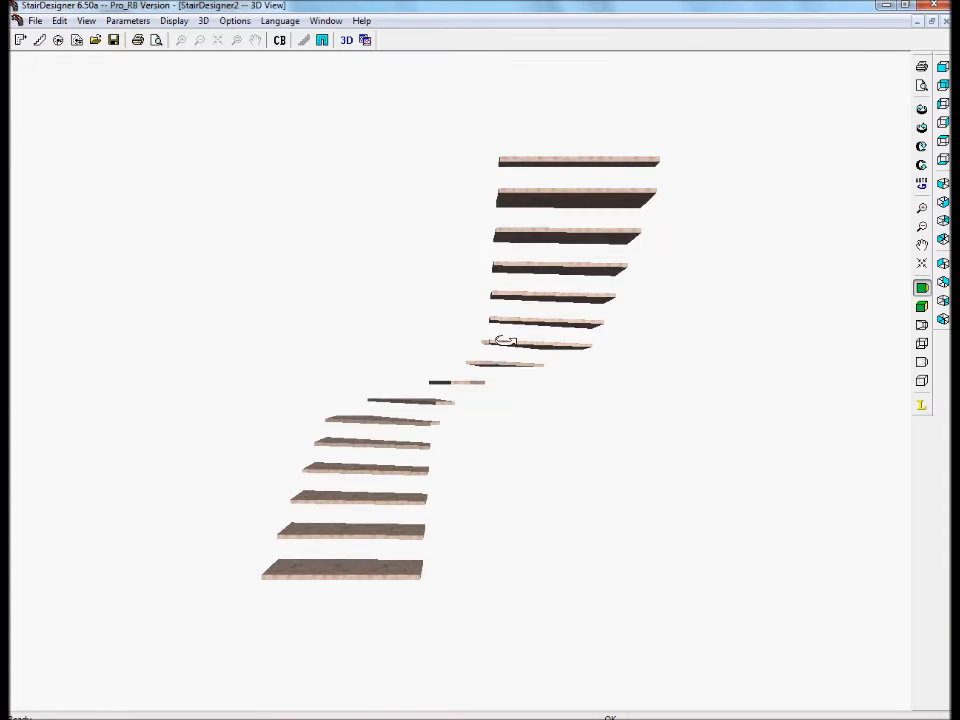
pyautogui.moveTo(504, 340); pyautogui.dragTo(400, 488)
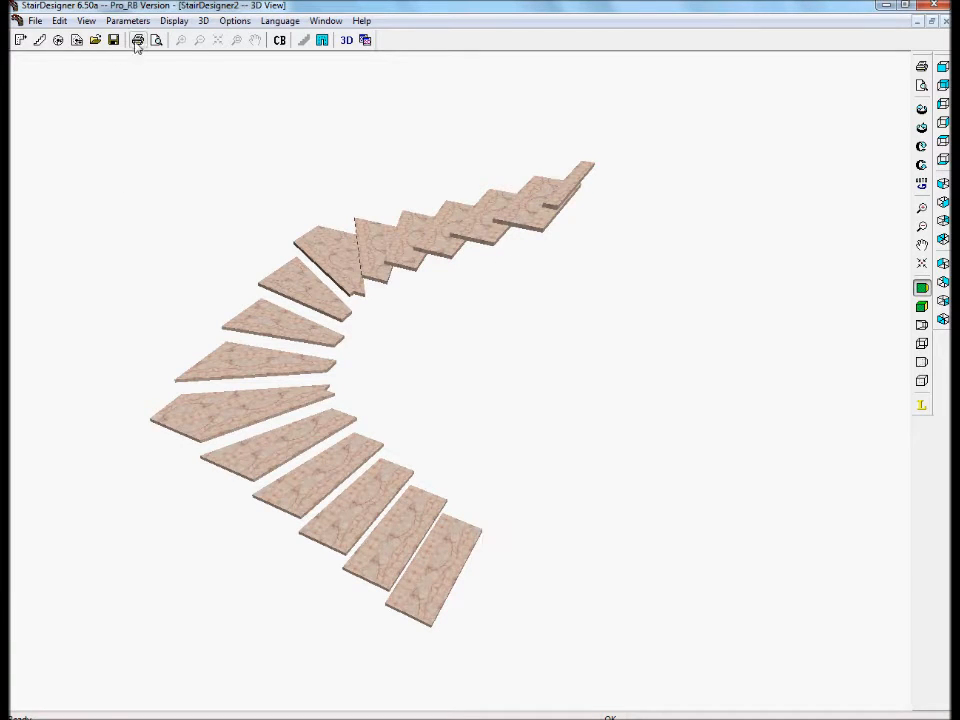
# In Cut String Parameters, enable cut strings and choose a solid soffit under the steps
pyautogui.click(128, 20)
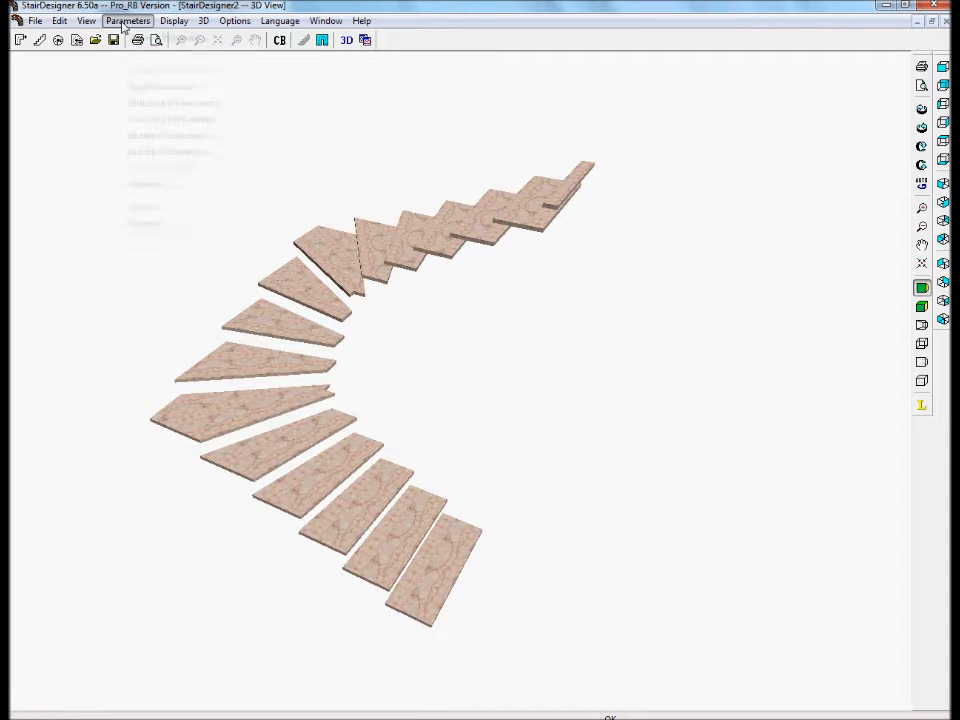
pyautogui.click(128, 20)
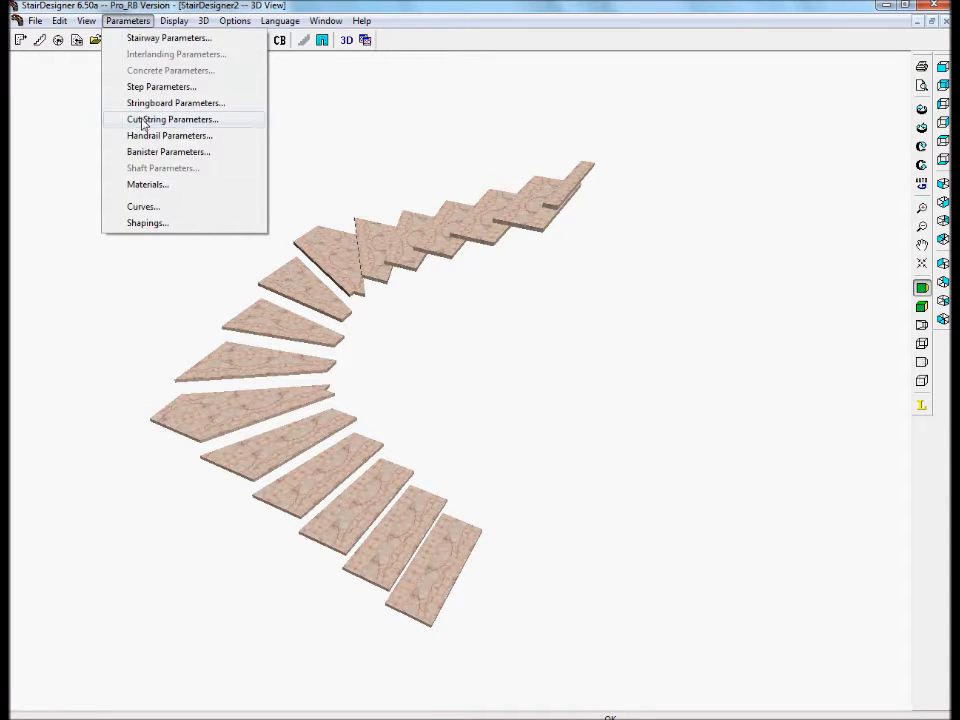
pyautogui.click(172, 120)
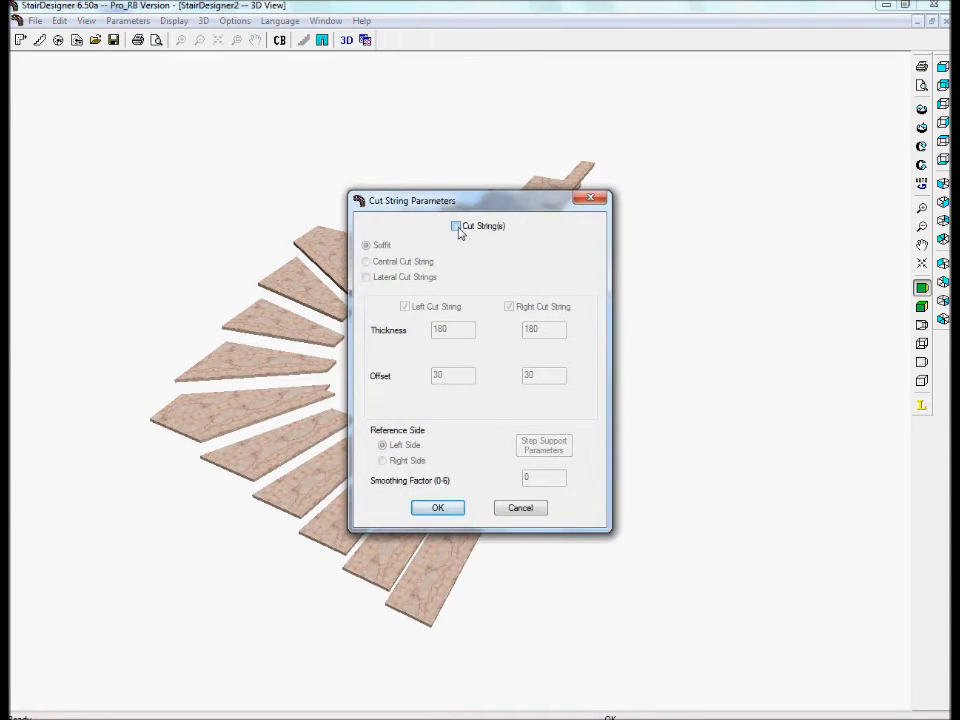
pyautogui.click(456, 224)
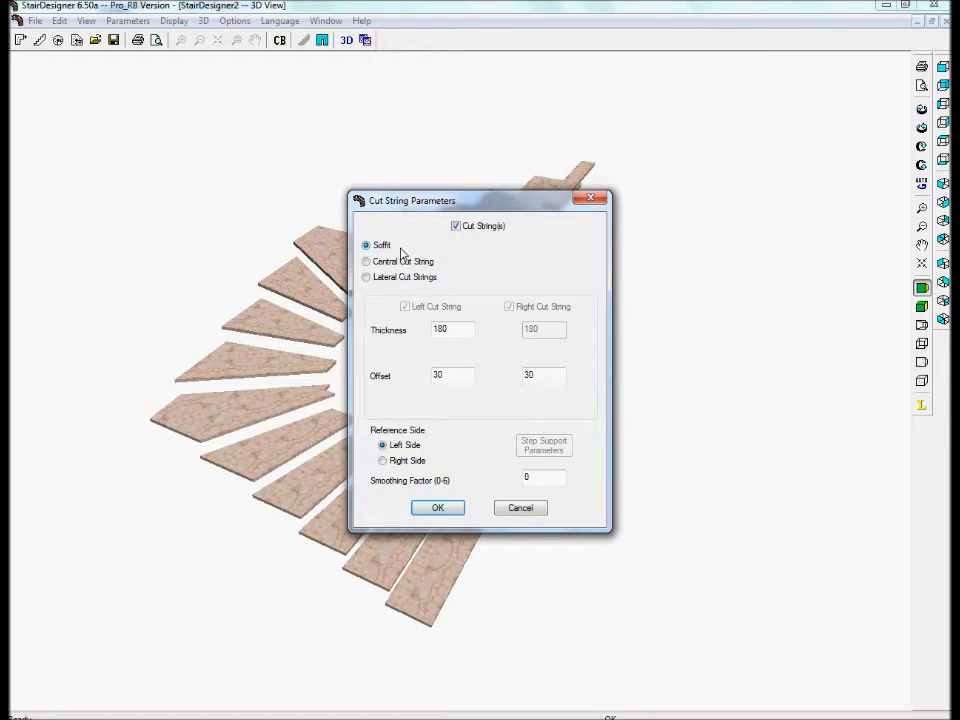
pyautogui.click(436, 508)
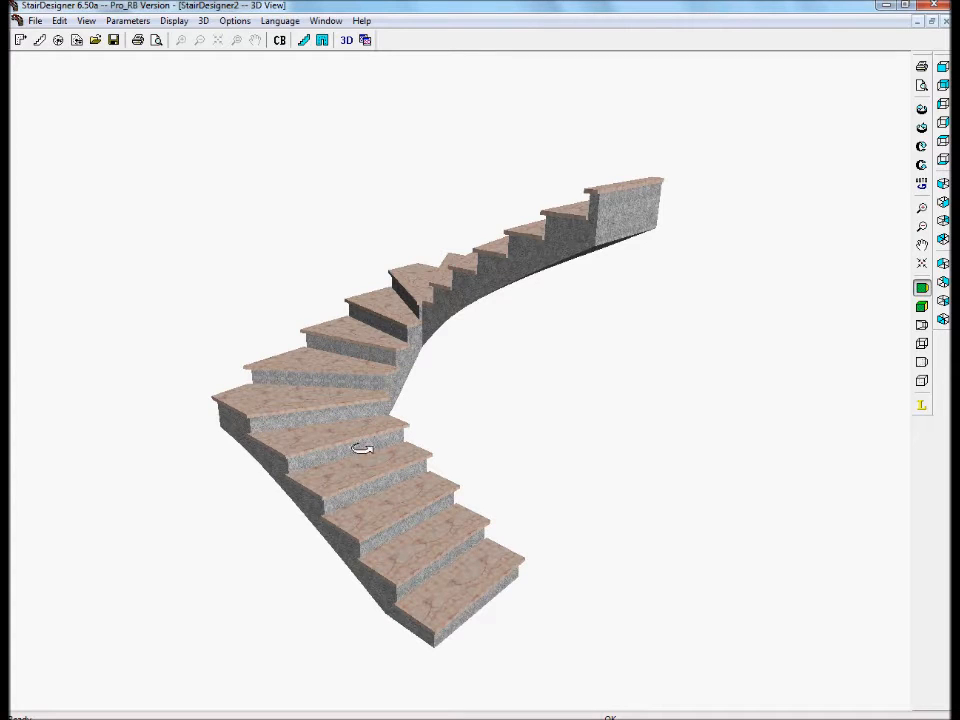
# In Stringboard Parameters, enable stringboards on both sides and accept the stair rebuild
pyautogui.click(128, 20)
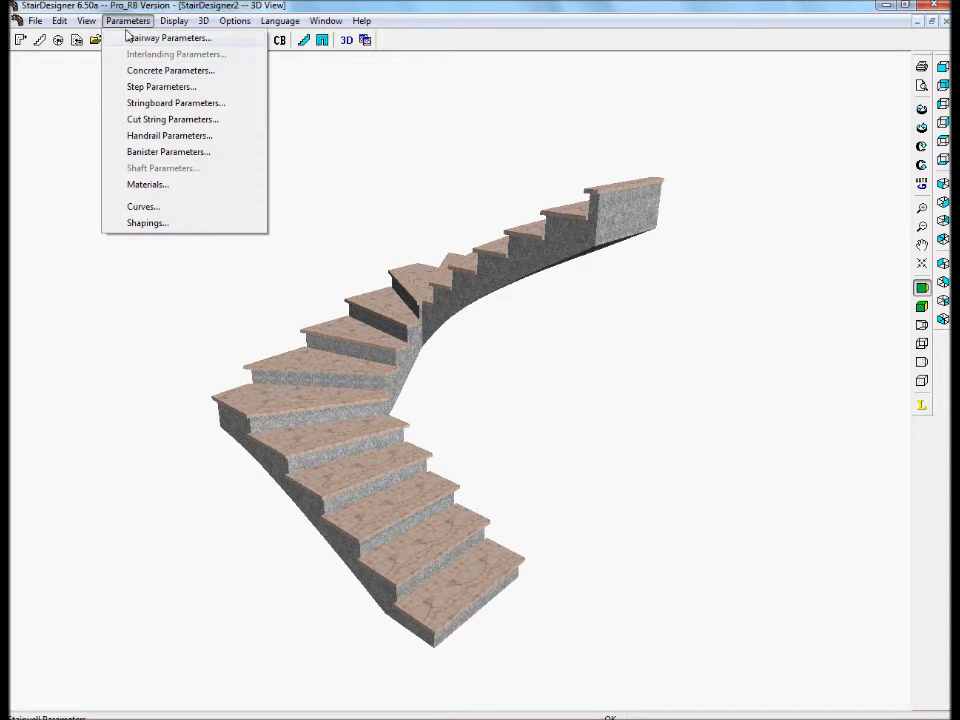
pyautogui.click(176, 102)
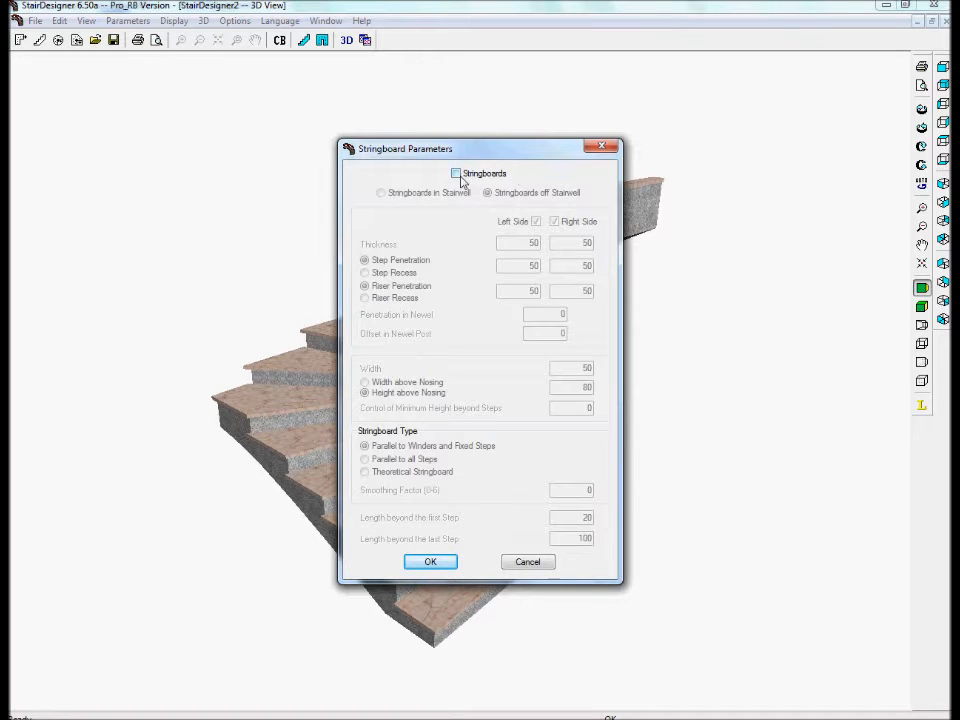
pyautogui.click(456, 172)
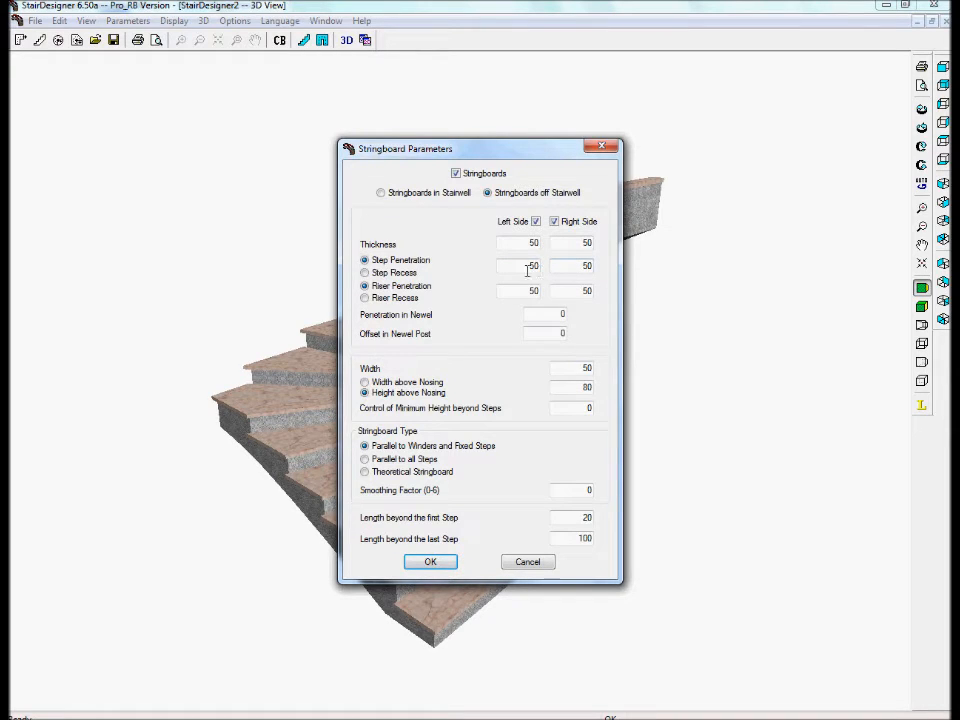
pyautogui.moveTo(568, 262)
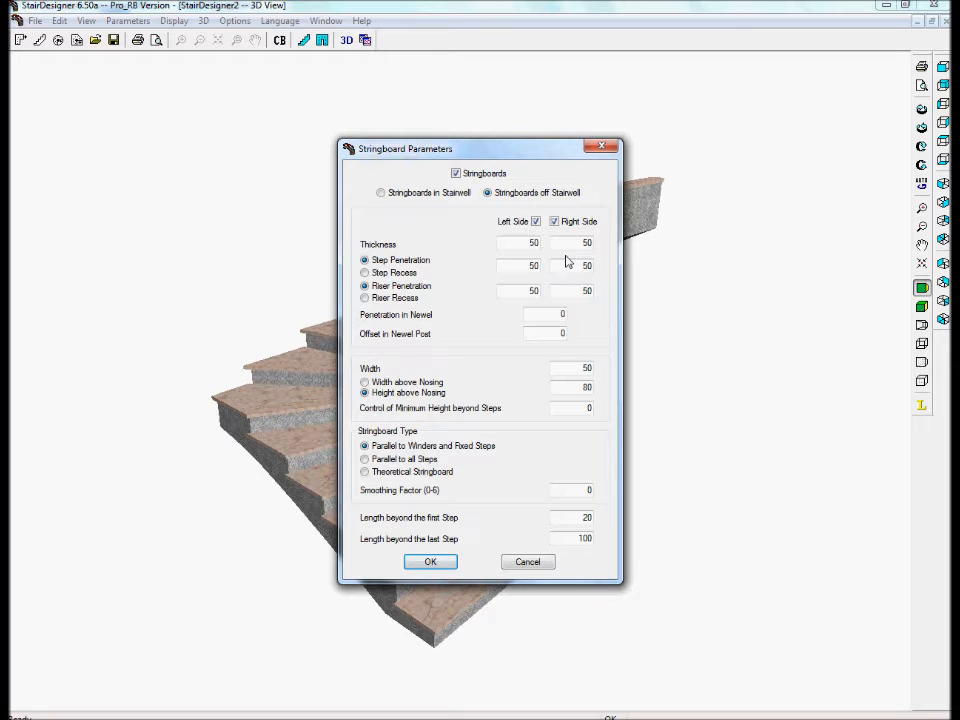
pyautogui.moveTo(486, 378)
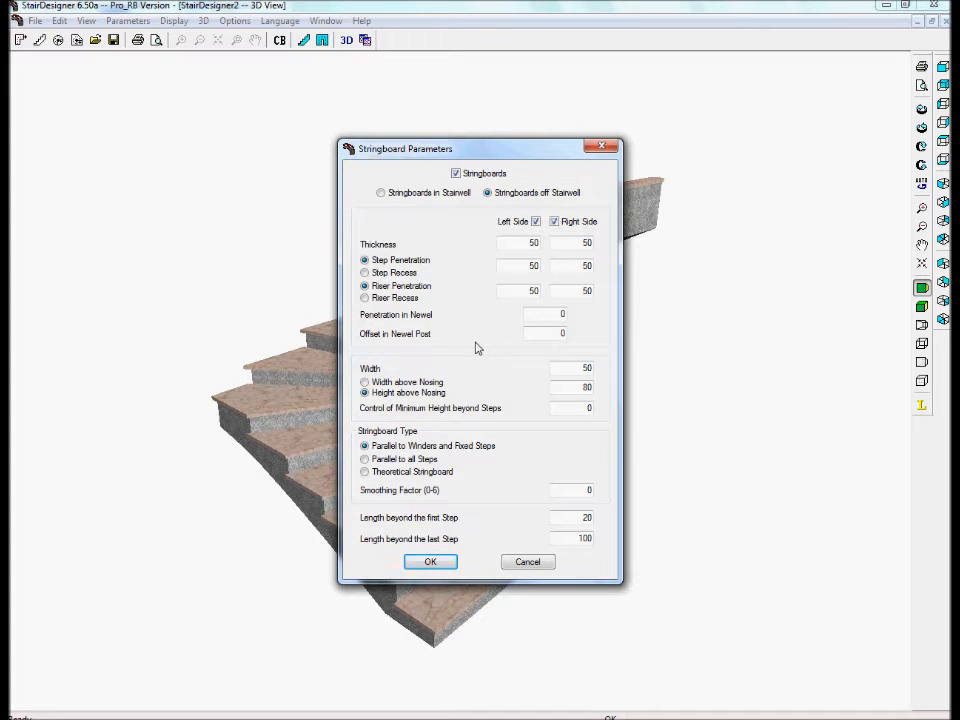
pyautogui.moveTo(504, 376)
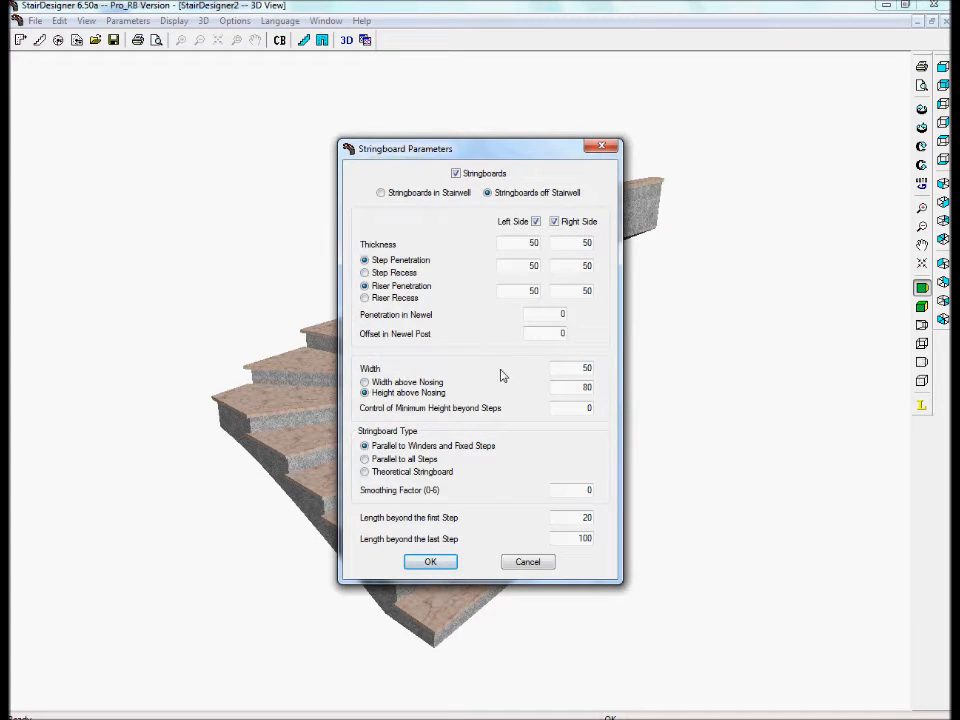
pyautogui.moveTo(600, 374)
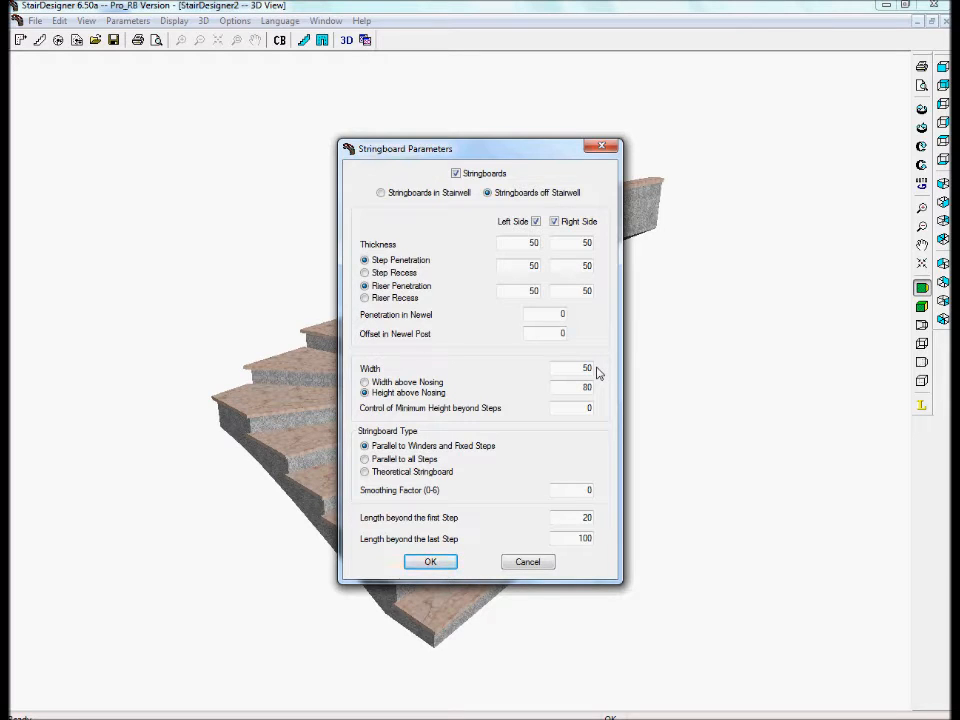
pyautogui.moveTo(360, 398)
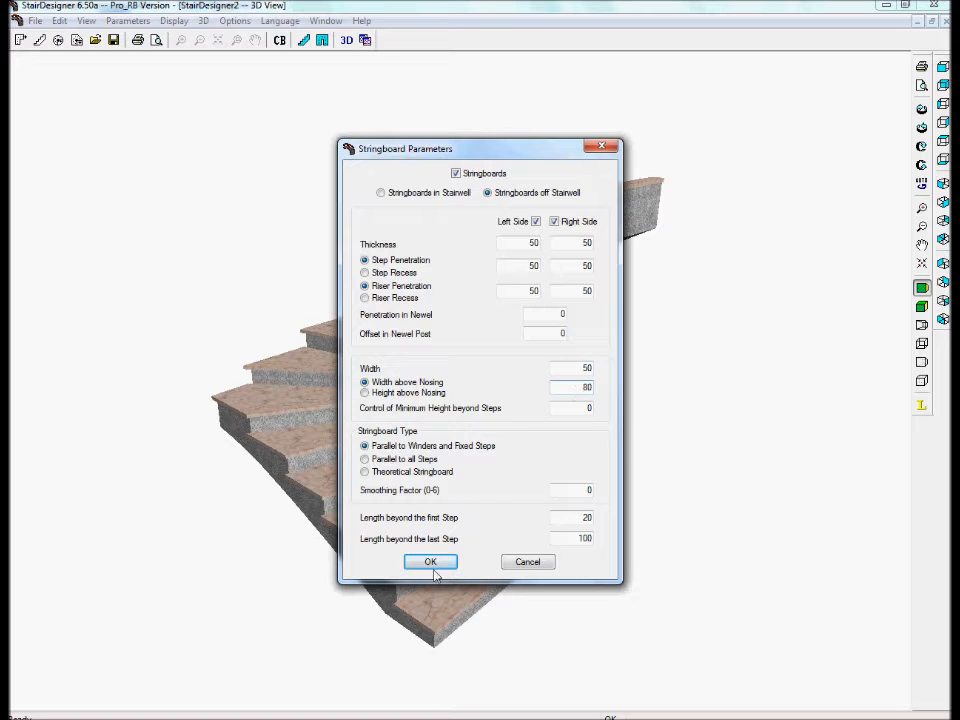
pyautogui.click(430, 560)
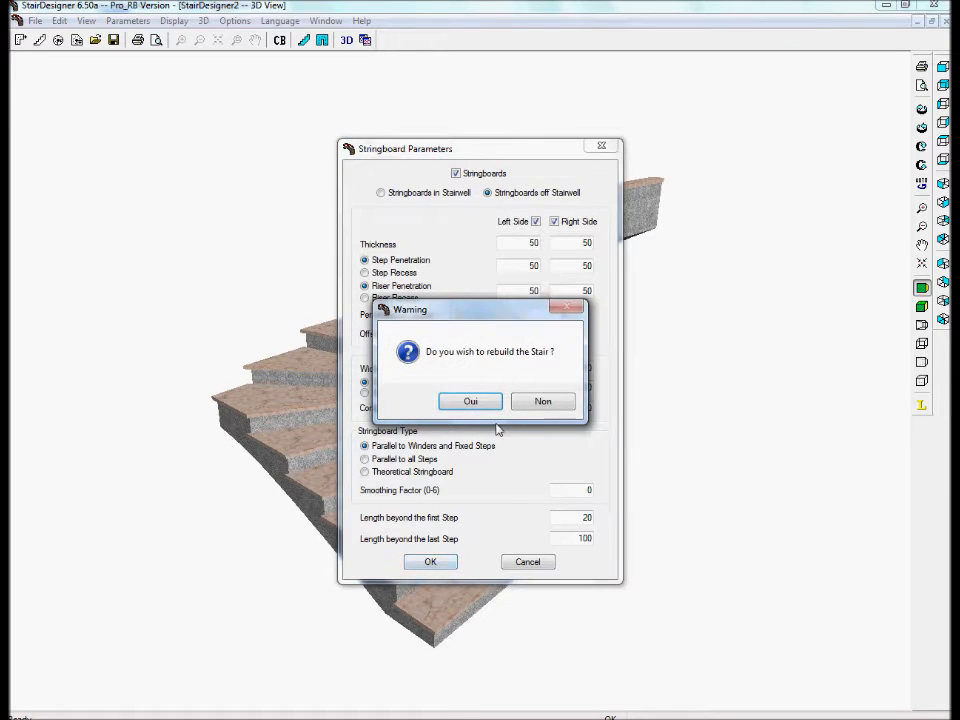
pyautogui.click(470, 400)
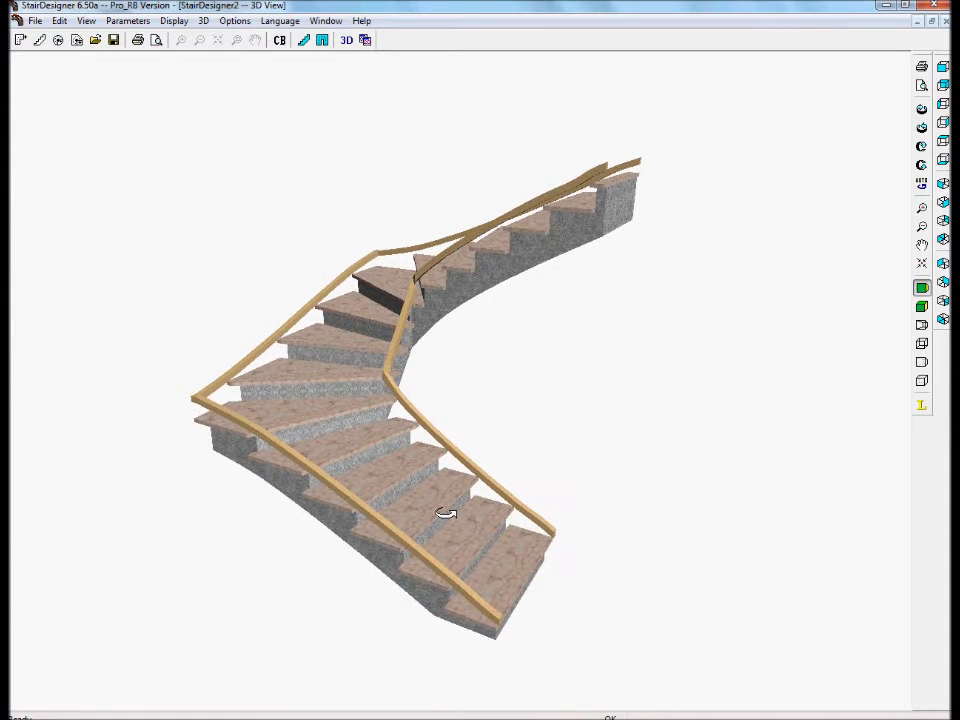
# In Handrail Parameters, enable left and right wooden handrails with balusters, then orbit to check
pyautogui.click(128, 20)
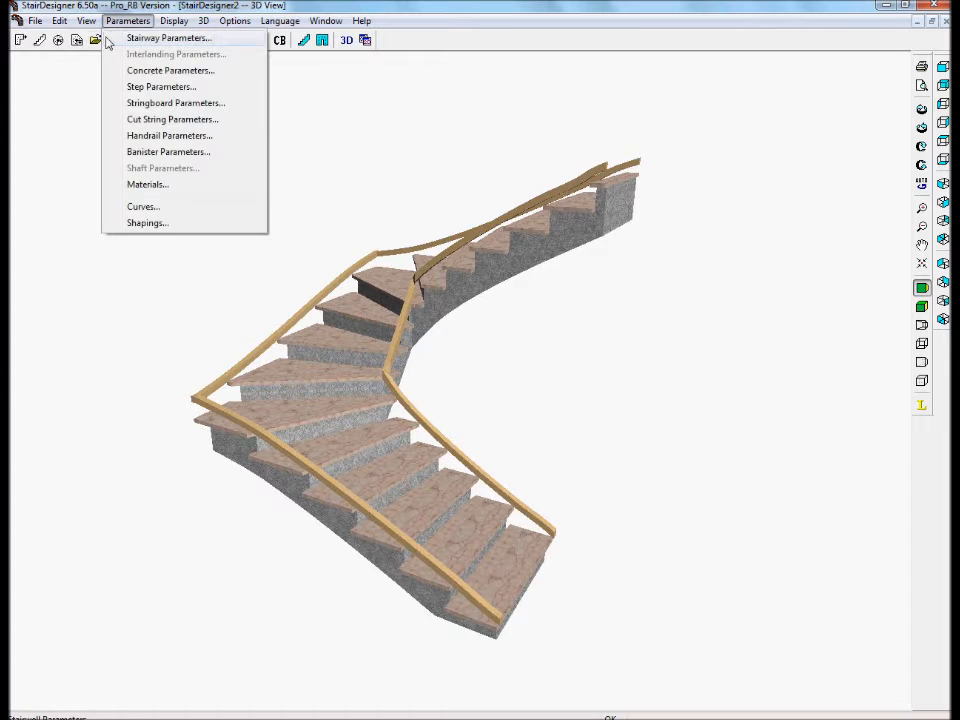
pyautogui.click(168, 136)
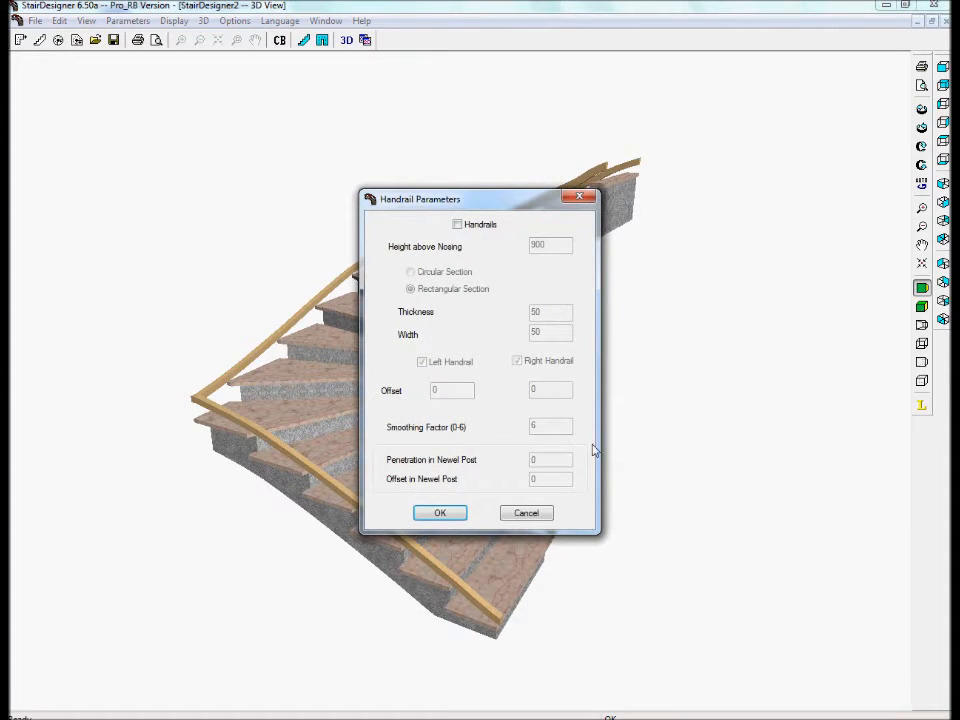
pyautogui.click(456, 224)
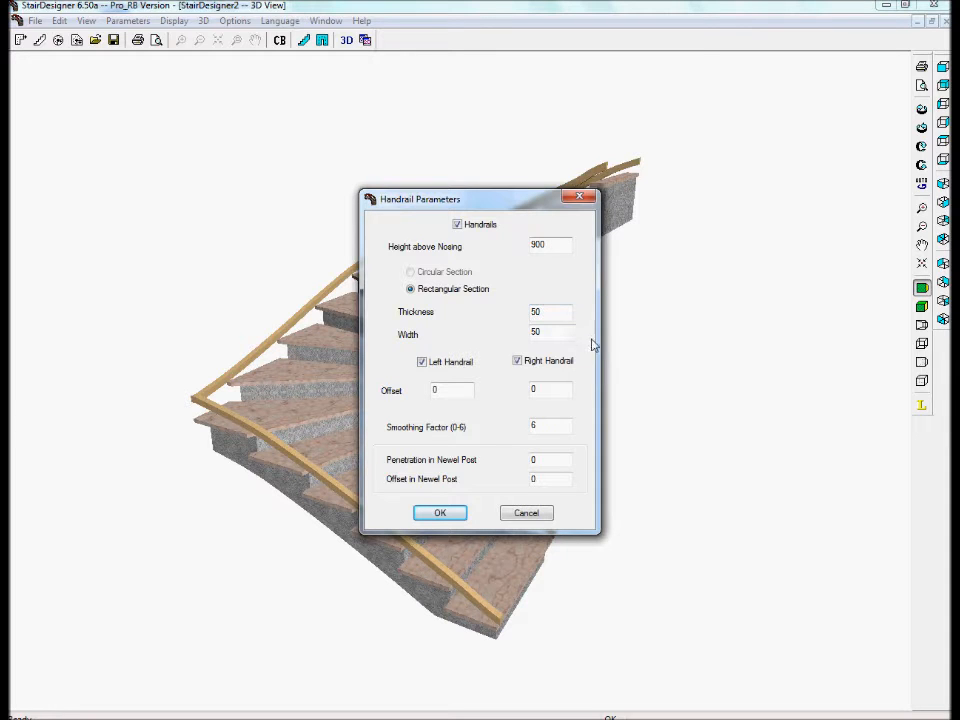
pyautogui.click(440, 512)
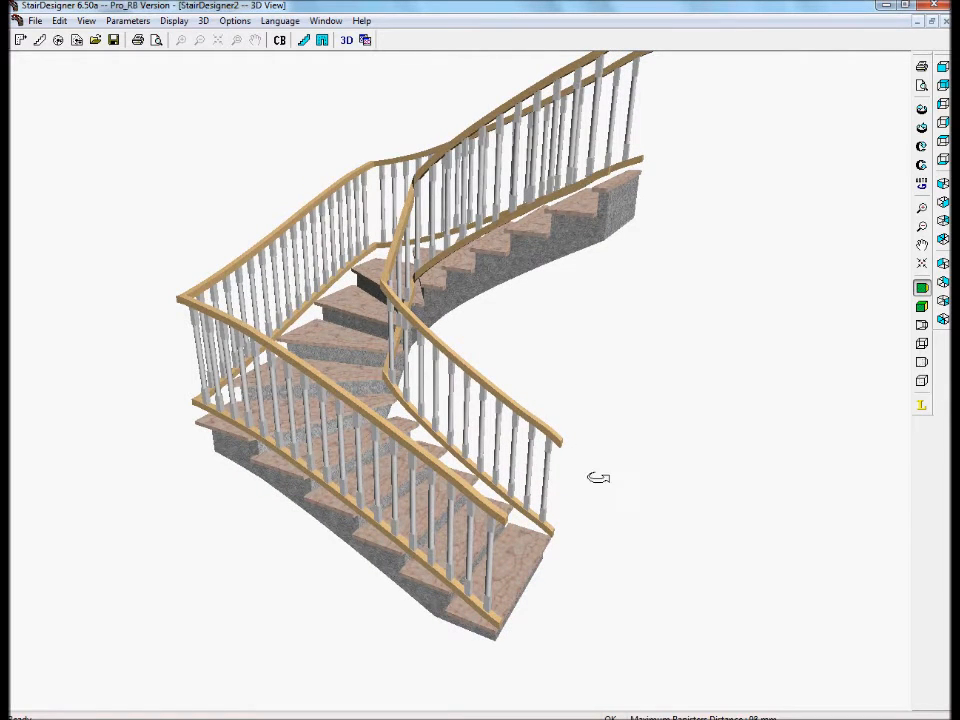
pyautogui.moveTo(598, 476); pyautogui.dragTo(362, 560)
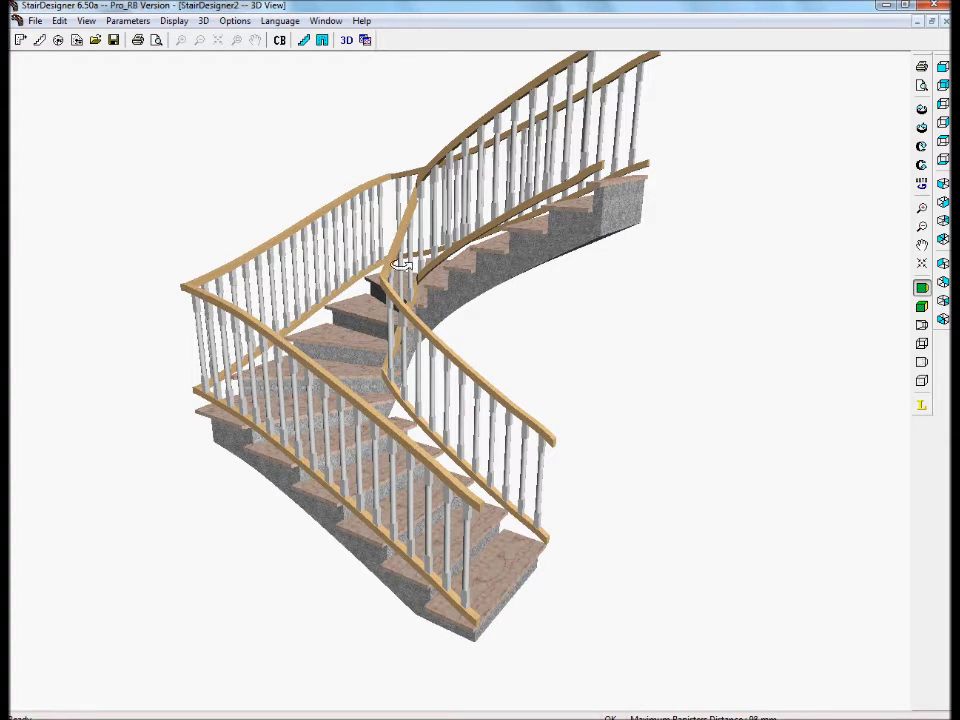
pyautogui.moveTo(948, 30)
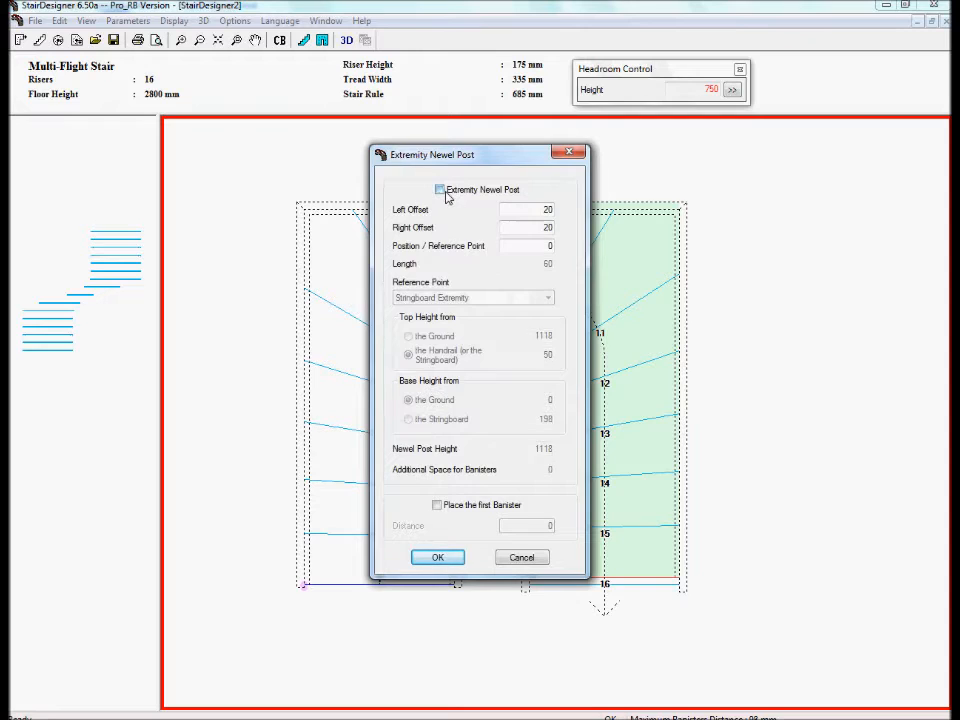
# Enable the extremity newel post with zero left offset and the first corner newel post
pyautogui.click(440, 188)
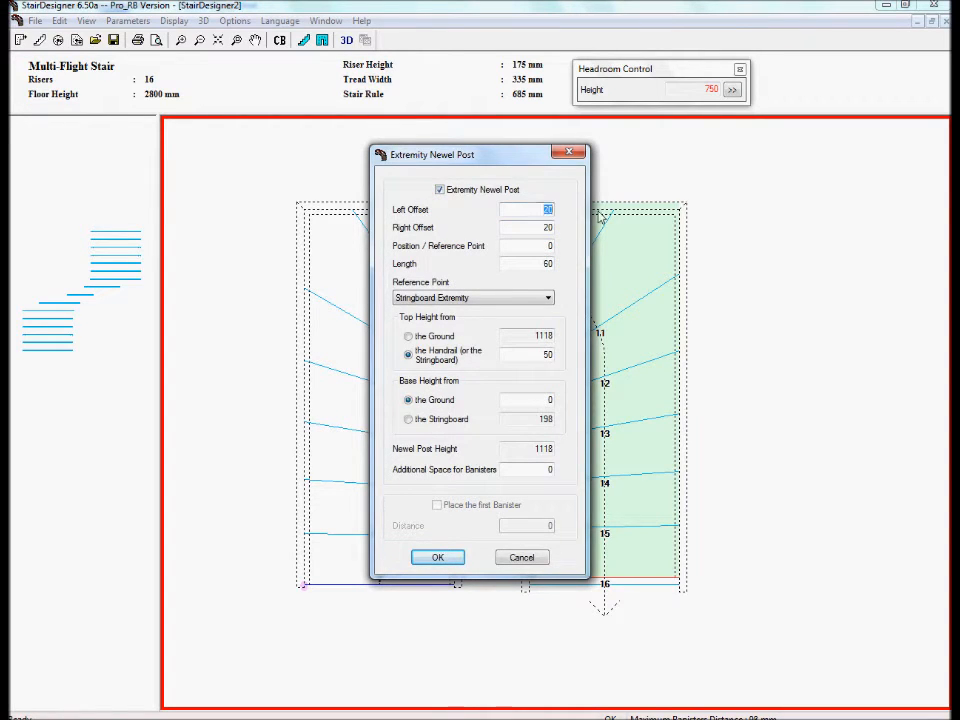
pyautogui.click(524, 228)
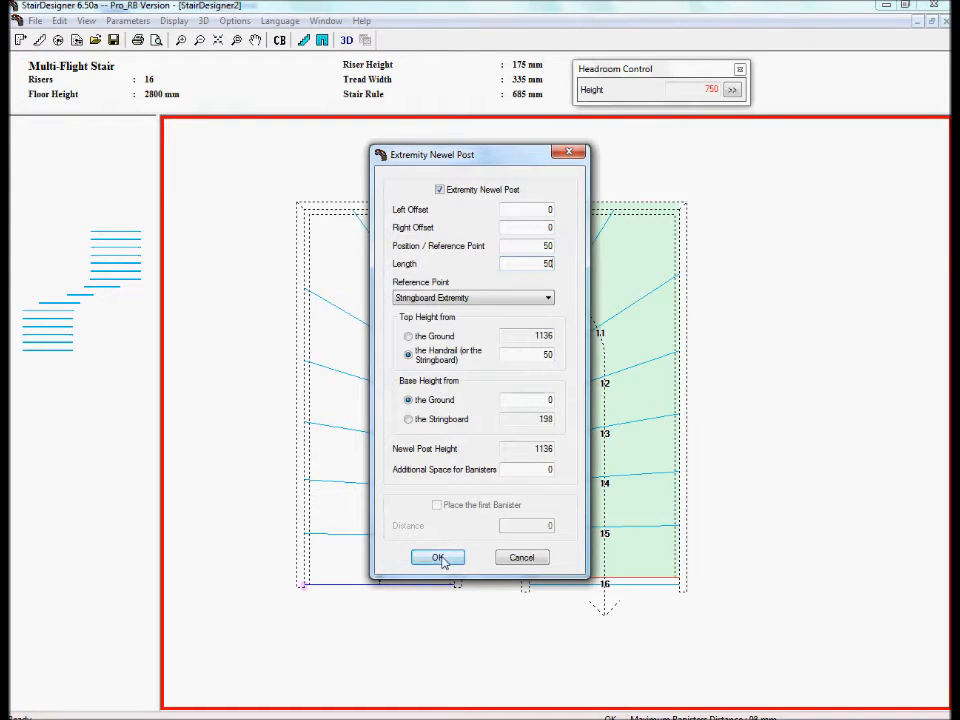
pyautogui.click(436, 556)
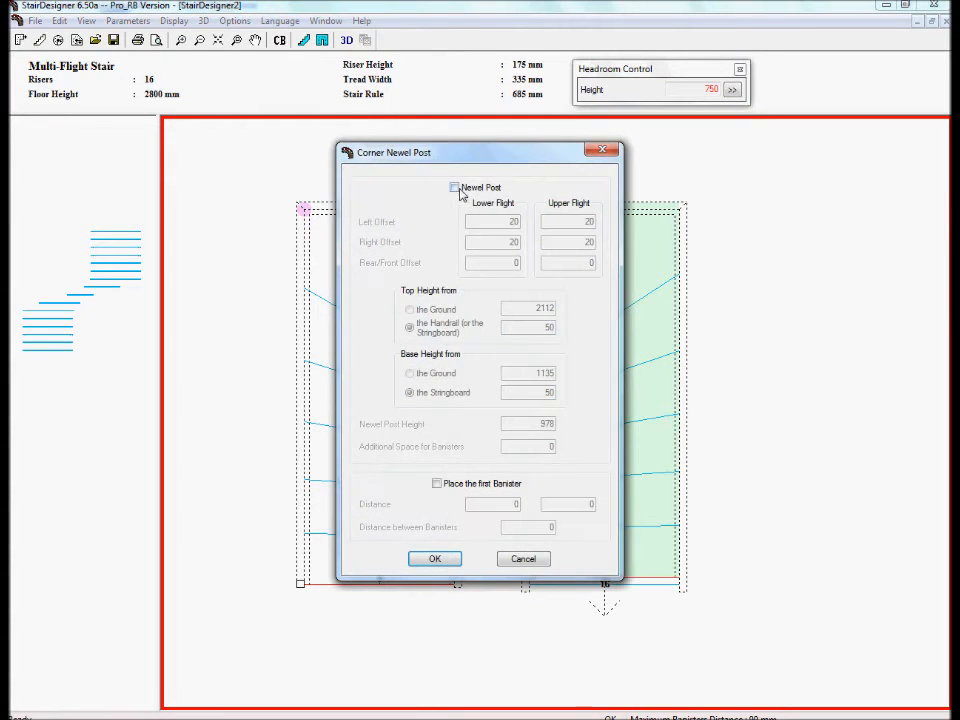
pyautogui.click(456, 188)
pyautogui.write('0')
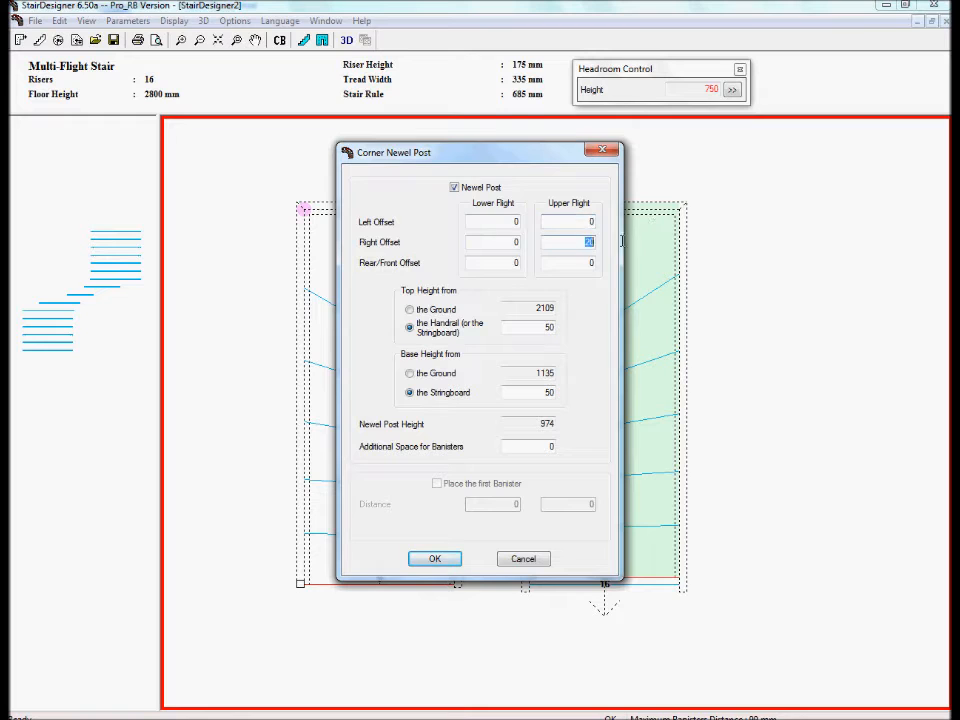
pyautogui.click(434, 558)
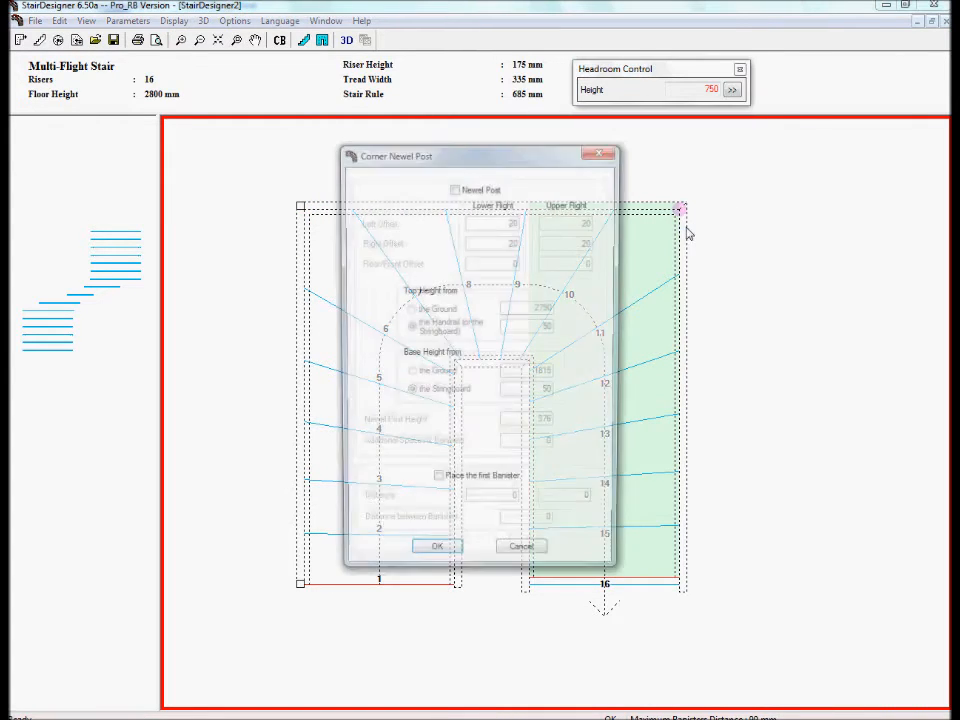
# Enable newel posts with zero offsets at the three remaining inner-turn corners
pyautogui.click(456, 188)
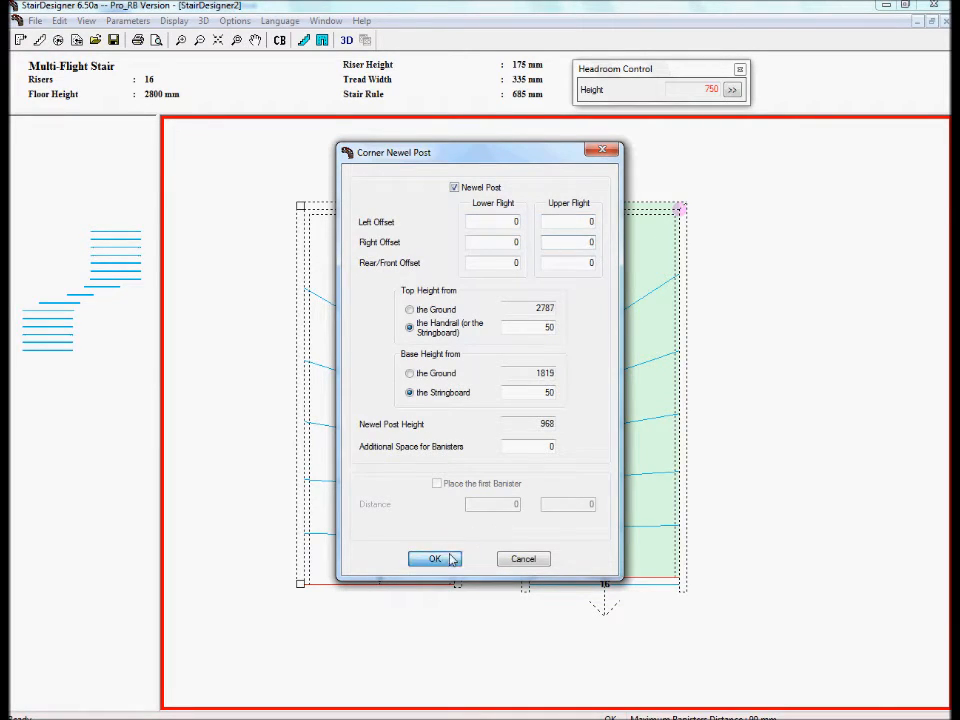
pyautogui.click(434, 558)
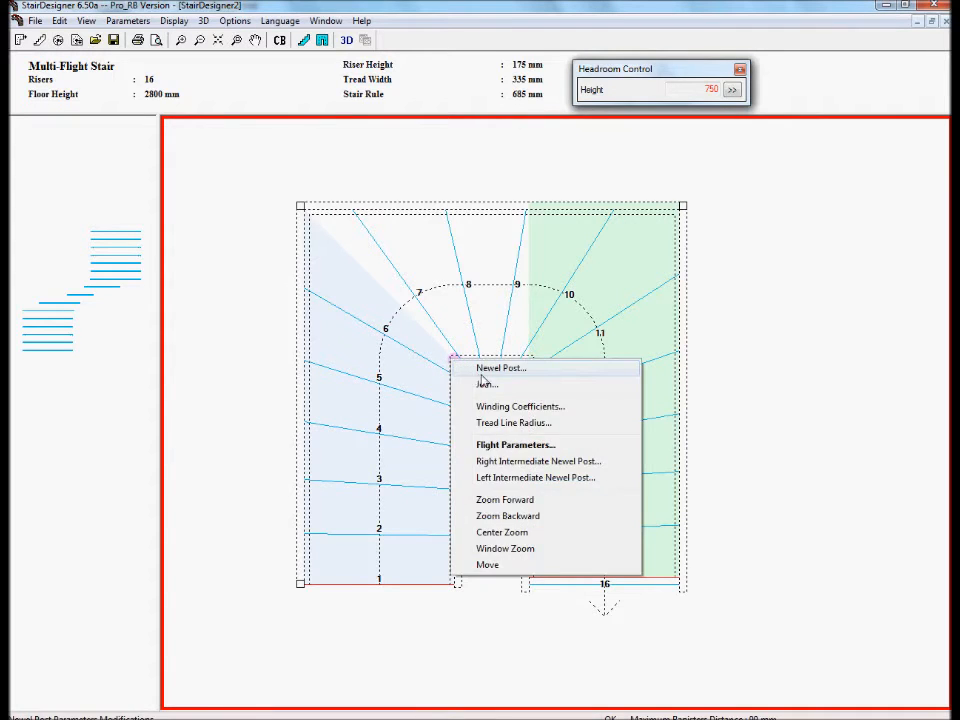
pyautogui.click(500, 368)
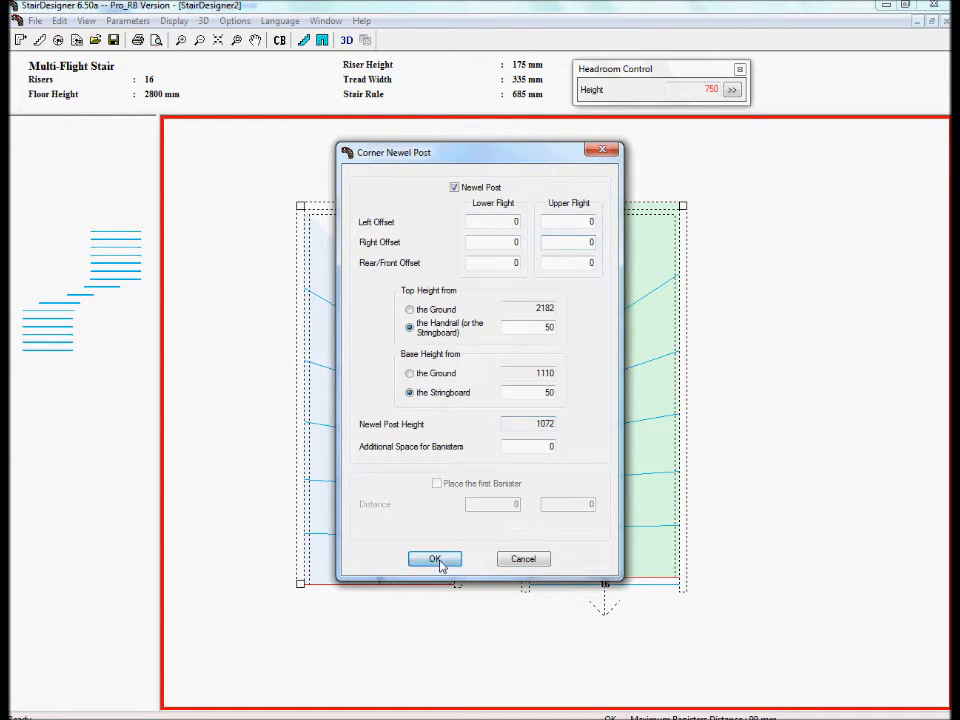
pyautogui.click(434, 558)
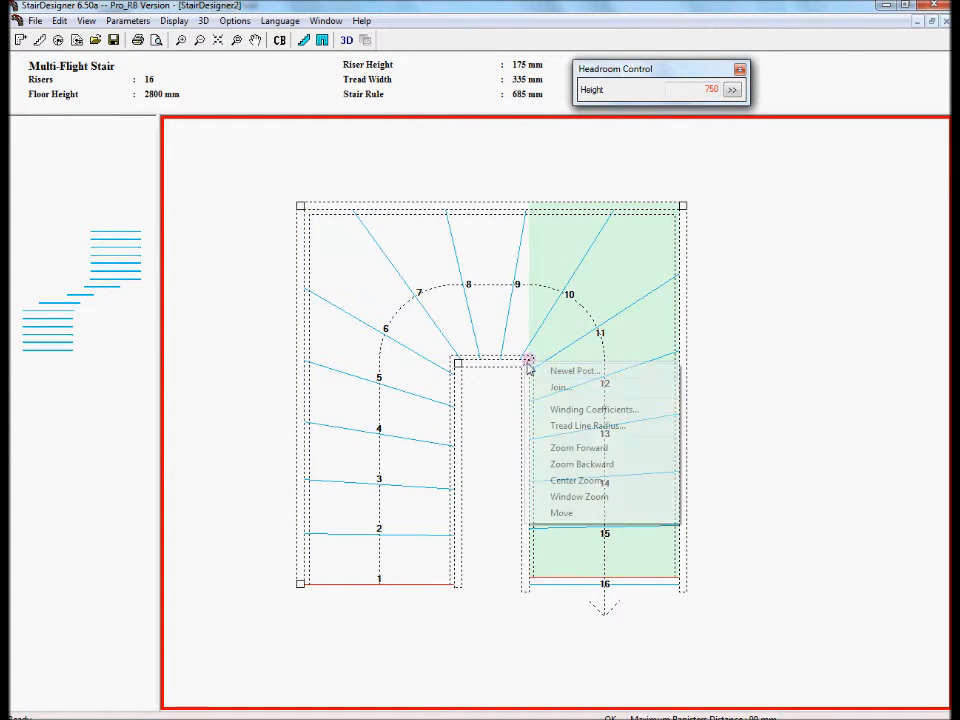
pyautogui.click(572, 370)
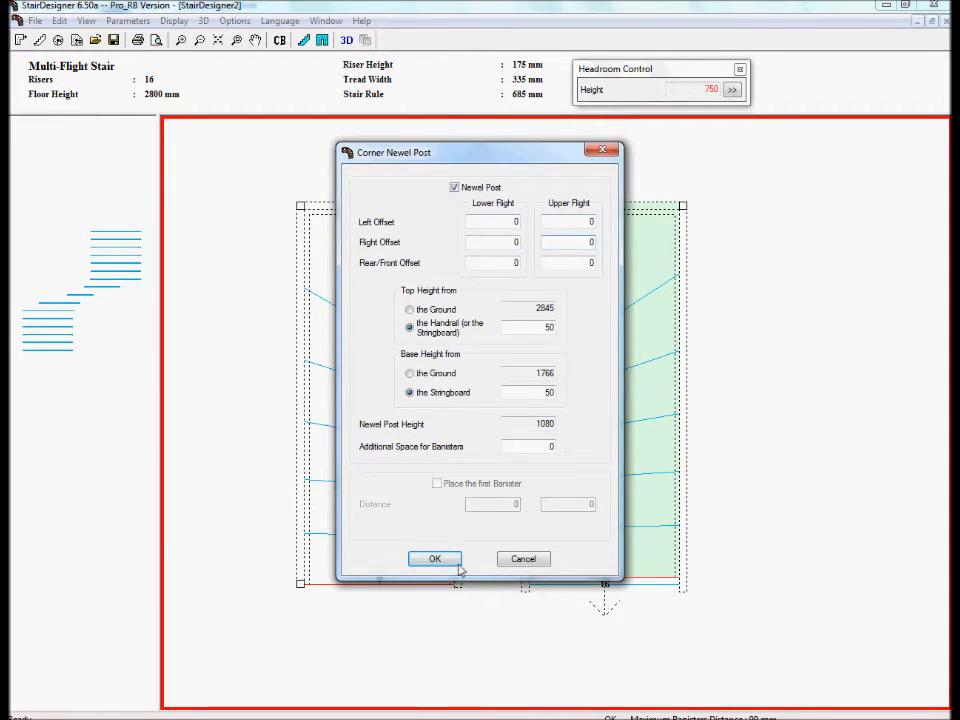
pyautogui.click(434, 558)
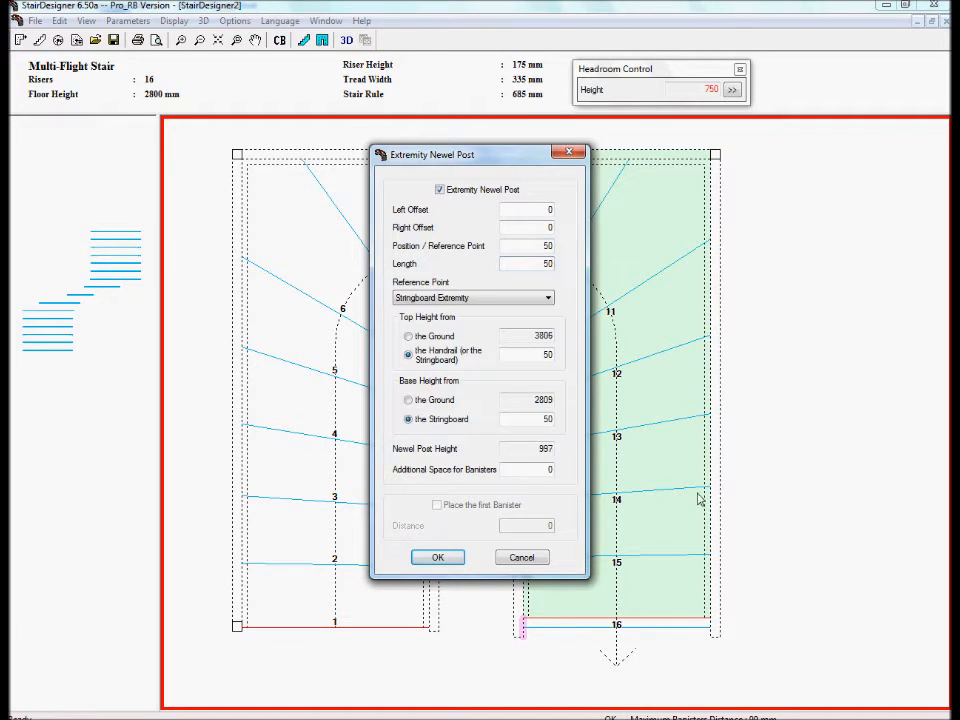
# Enable newel posts with zero side offsets at both stair ends and show the stair in 3D
pyautogui.click(436, 556)
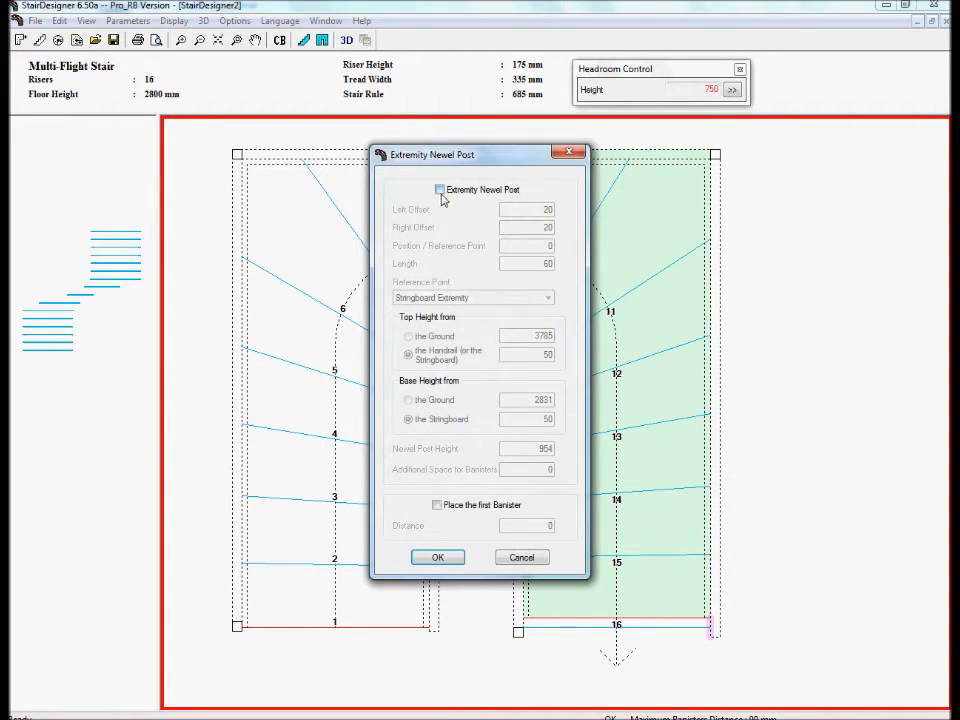
pyautogui.click(440, 188)
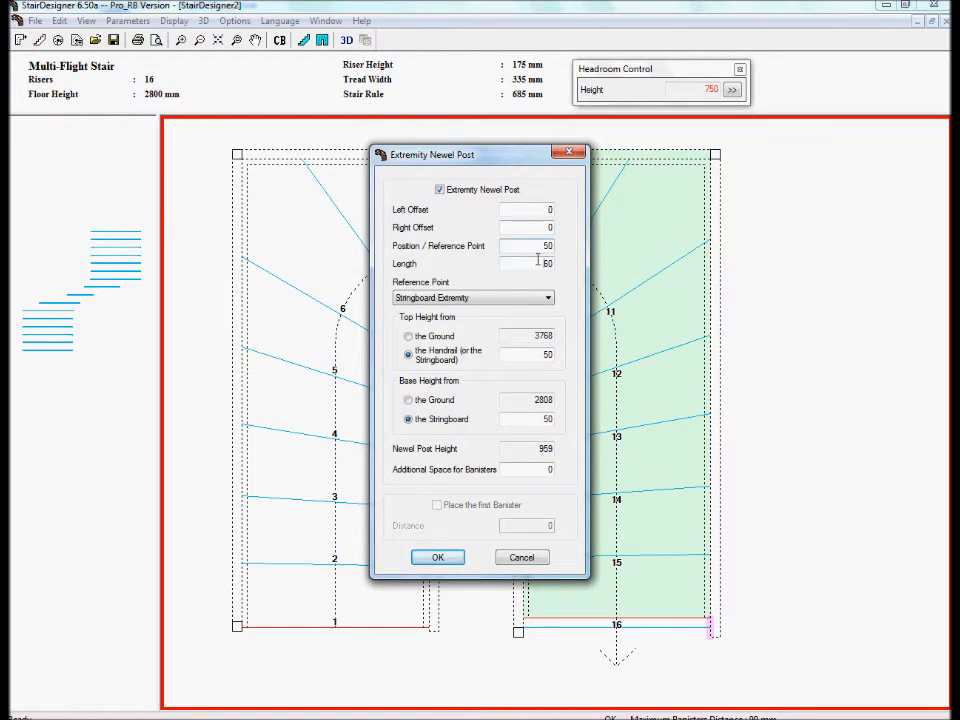
pyautogui.click(436, 556)
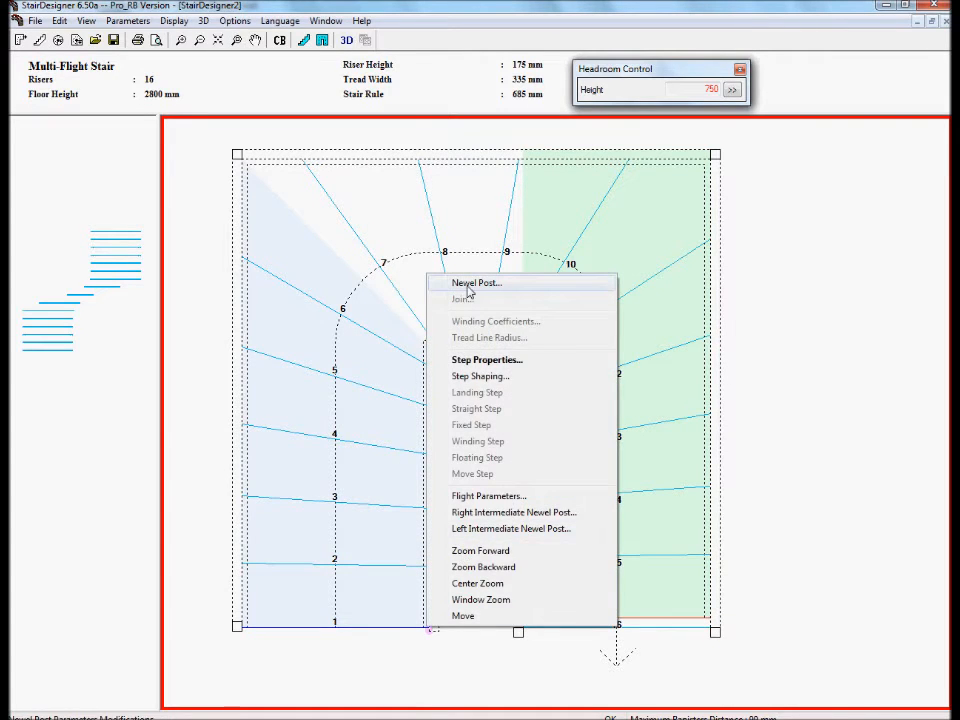
pyautogui.click(476, 282)
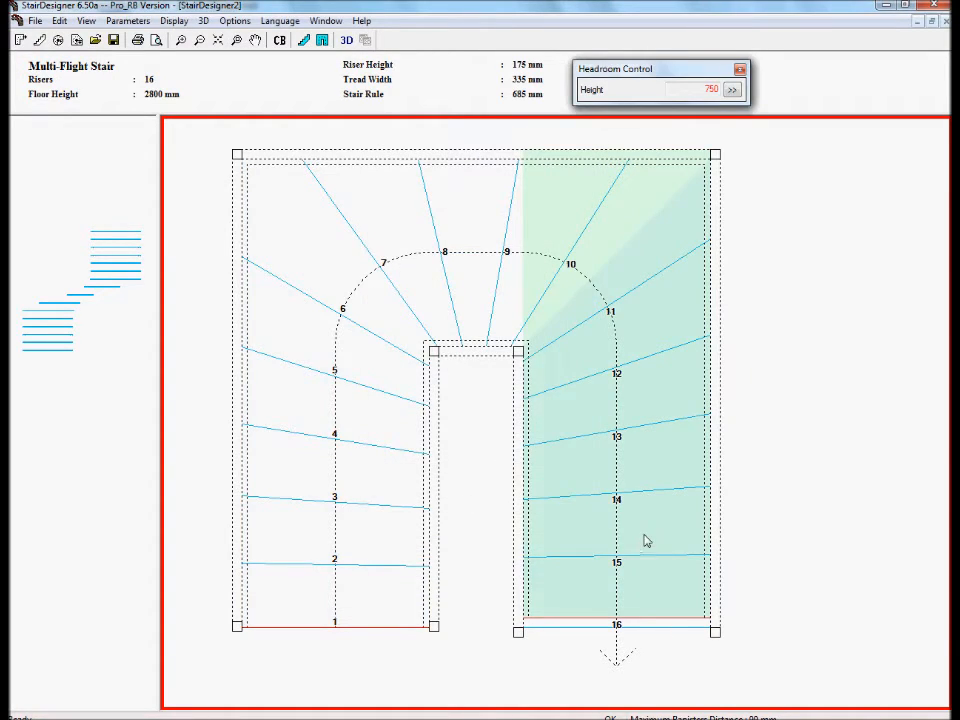
pyautogui.click(346, 40)
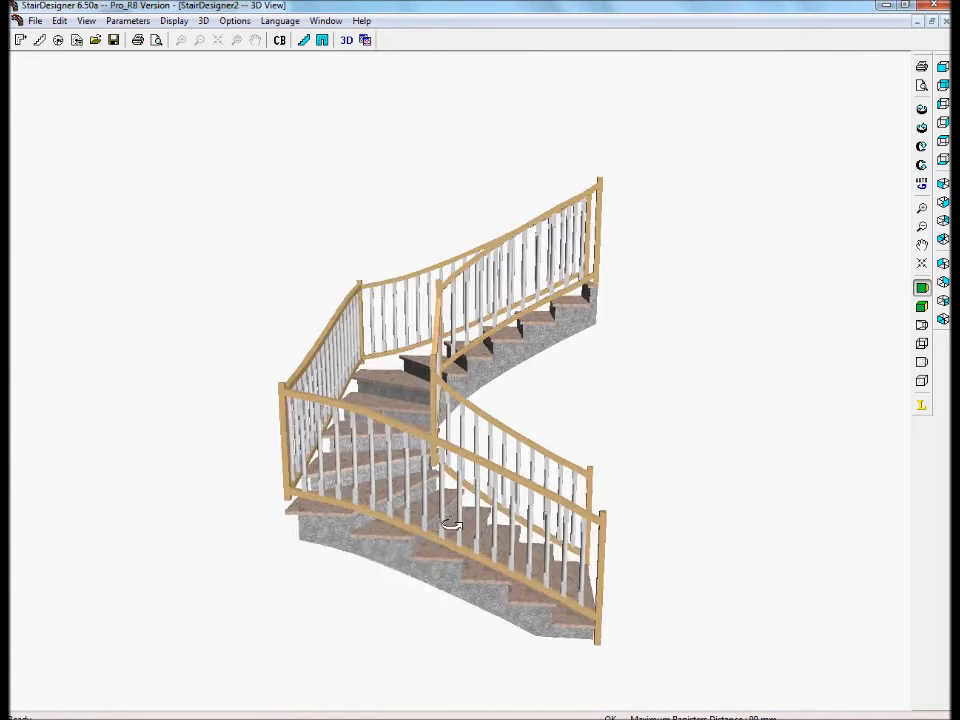
# Orbit and zoom the 3D stair to inspect the steps, balusters and railing up close
pyautogui.moveTo(450, 524); pyautogui.dragTo(610, 522)
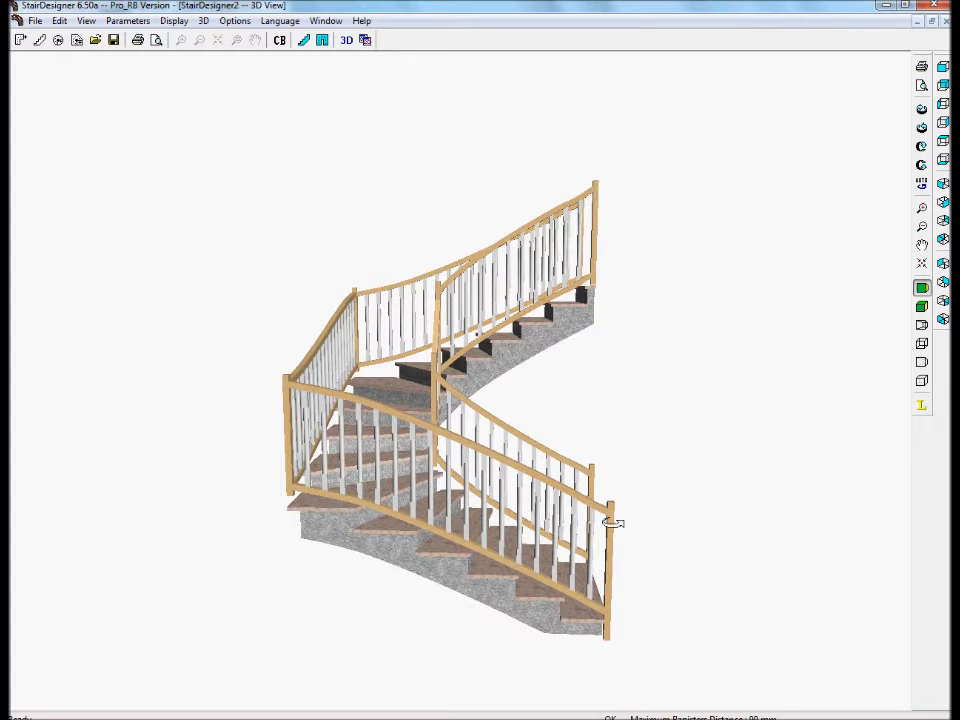
pyautogui.moveTo(612, 520); pyautogui.dragTo(486, 458)
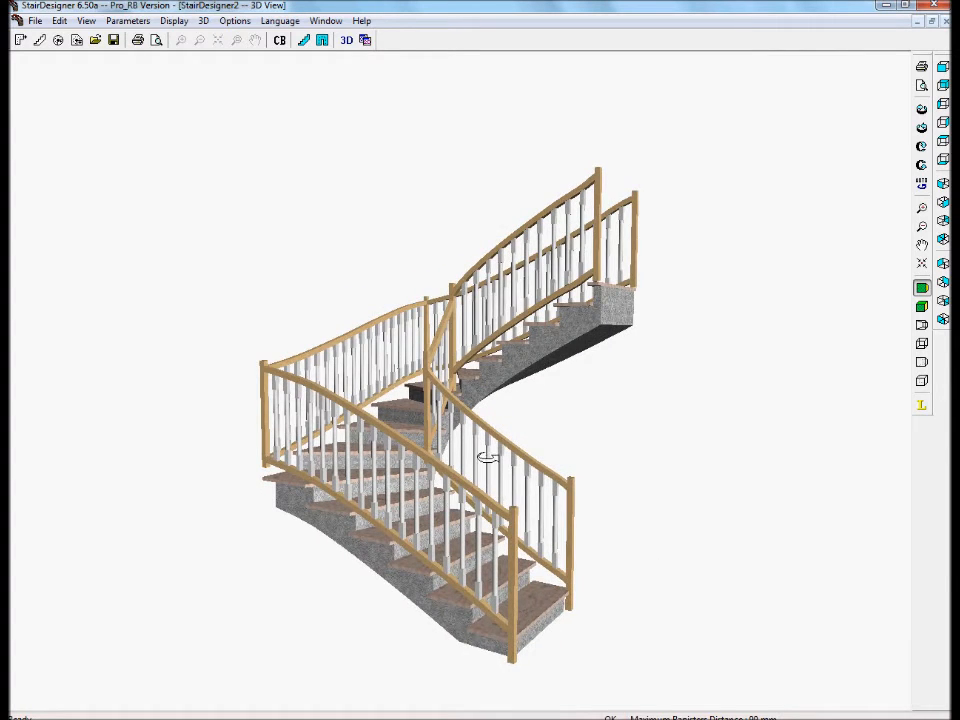
pyautogui.moveTo(486, 456); pyautogui.dragTo(556, 456)
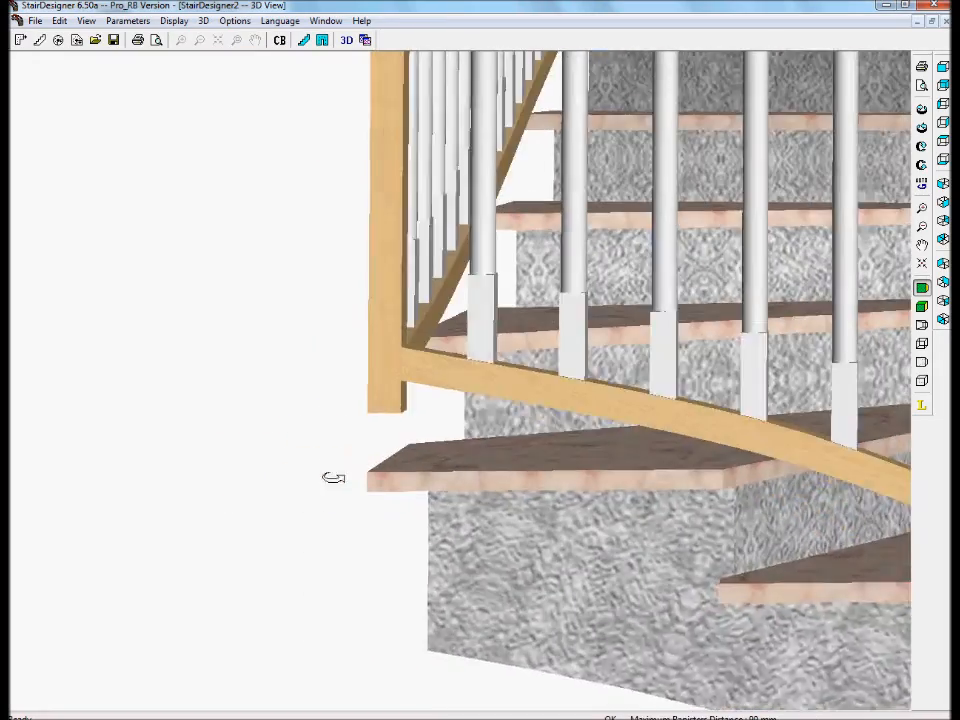
pyautogui.moveTo(332, 476); pyautogui.dragTo(476, 552)
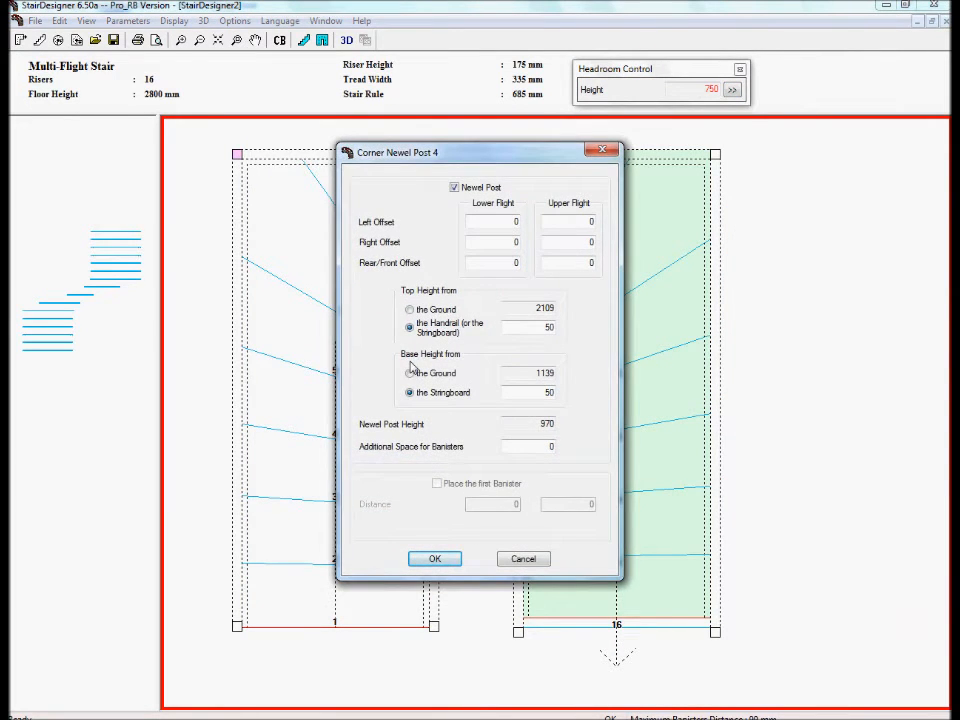
# Set corner newel post 4's base height from the ground to 1050 so it rests on the steps
pyautogui.click(408, 374)
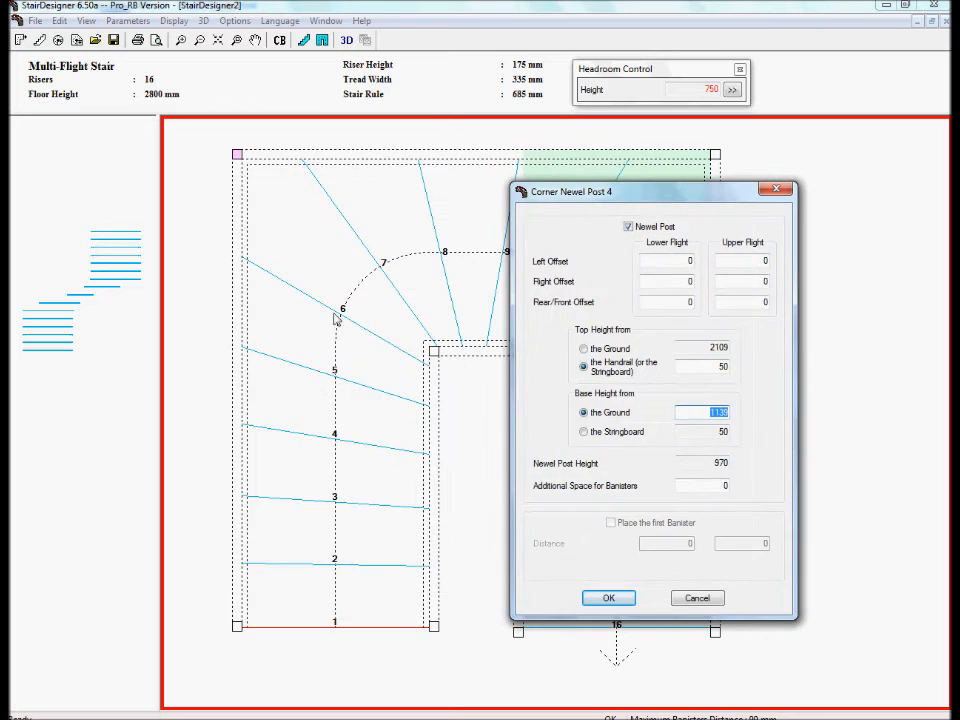
pyautogui.moveTo(290, 236)
pyautogui.write('1050')
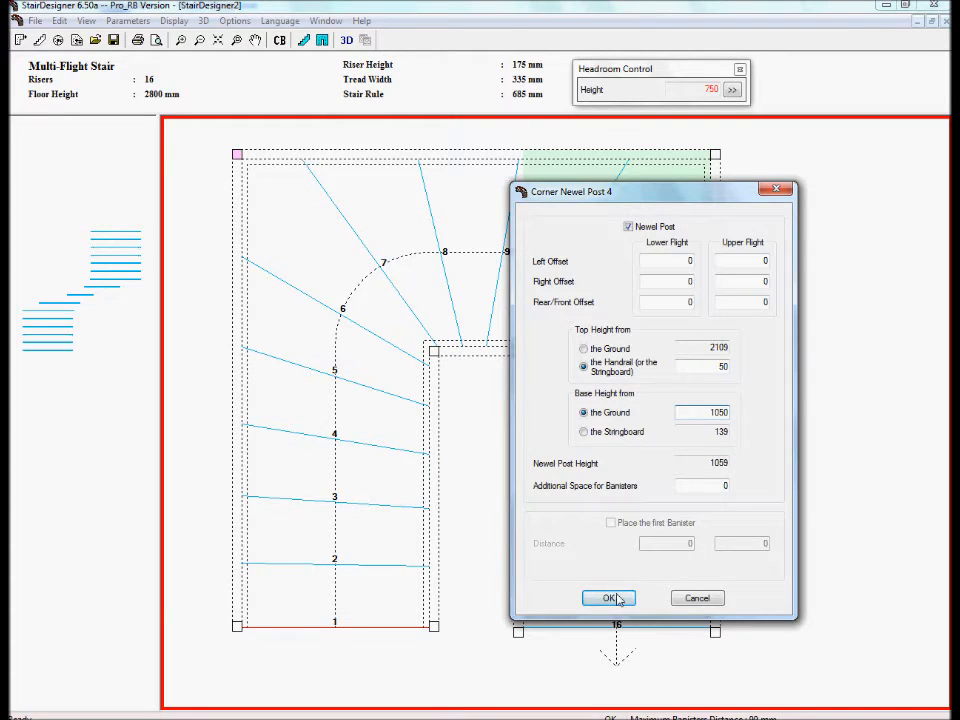
pyautogui.click(608, 598)
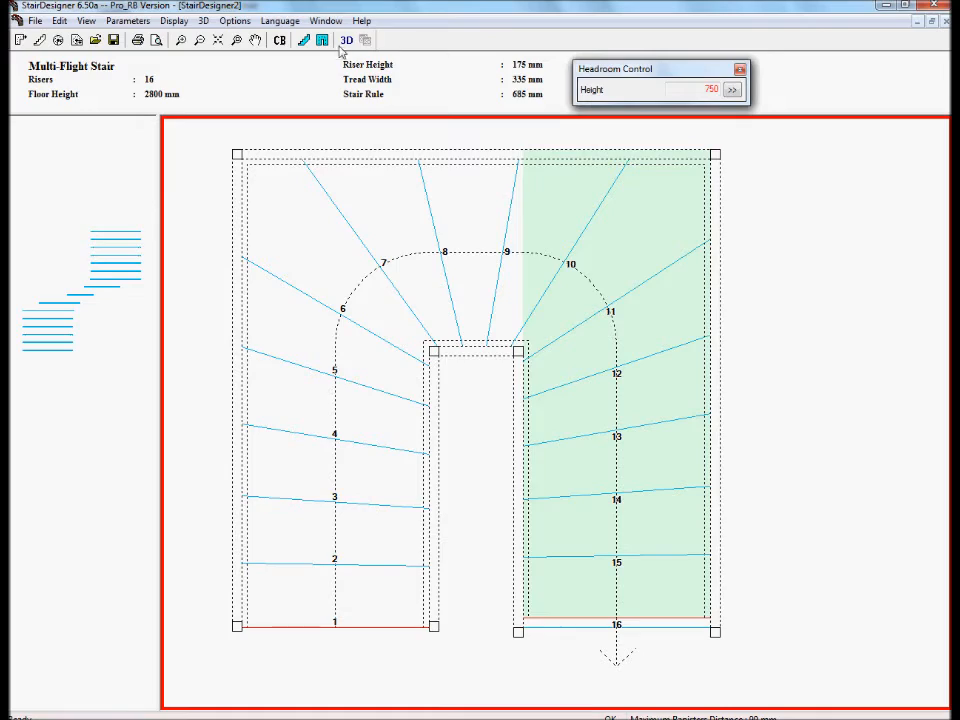
# Show the updated stair in 3D to check the newel posts, then return to the plan
pyautogui.click(346, 40)
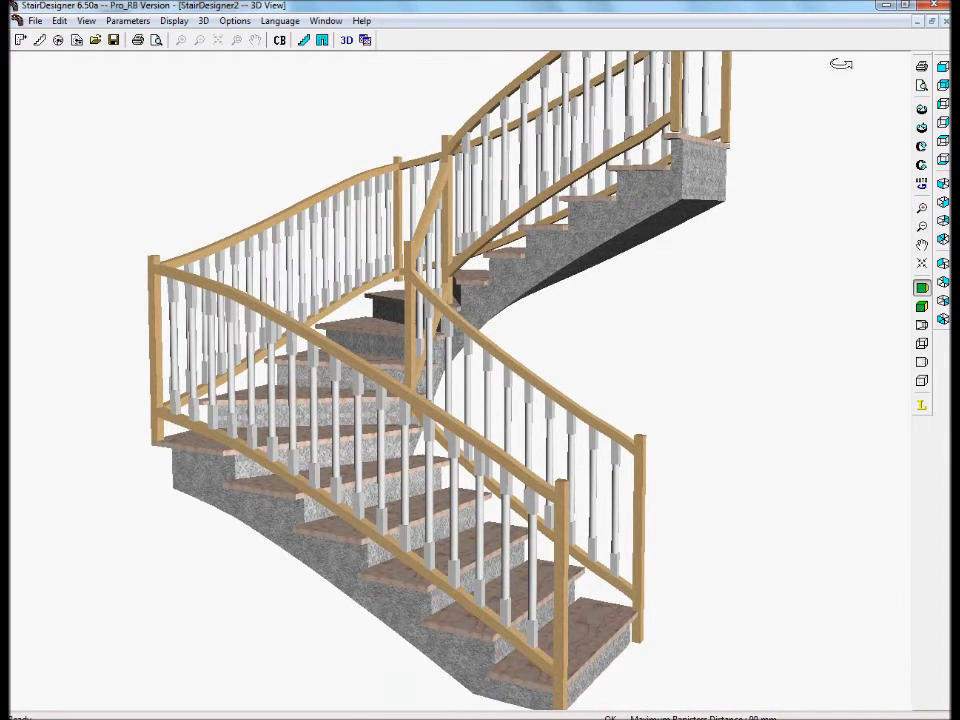
pyautogui.click(346, 40)
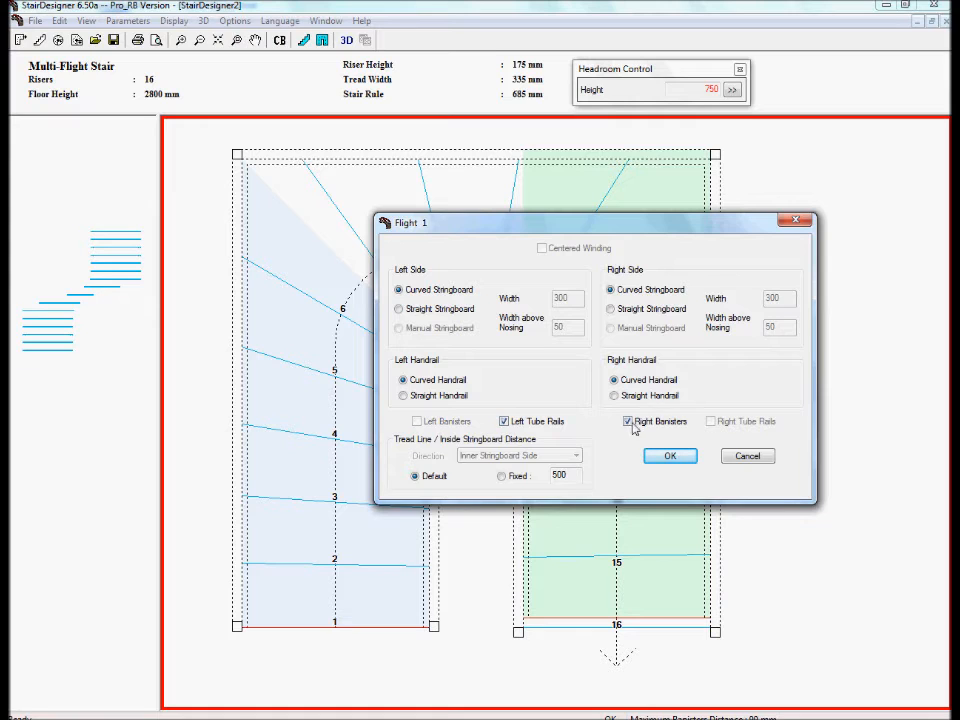
# Replace balusters with stainless tube rails on the flights' right sides and confirm the flight settings
pyautogui.click(712, 420)
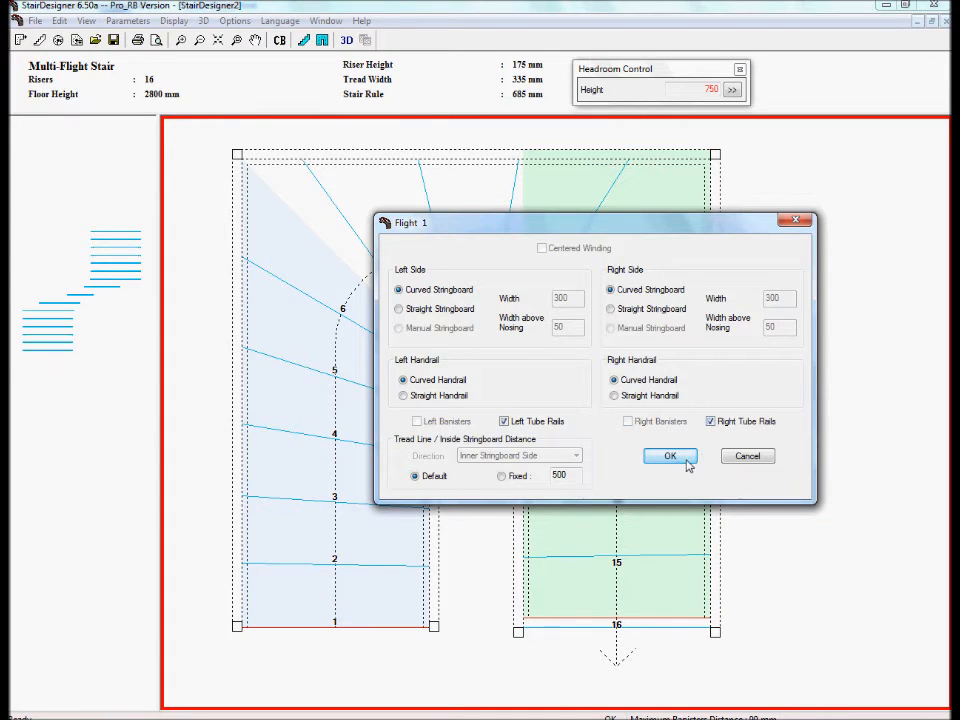
pyautogui.click(670, 456)
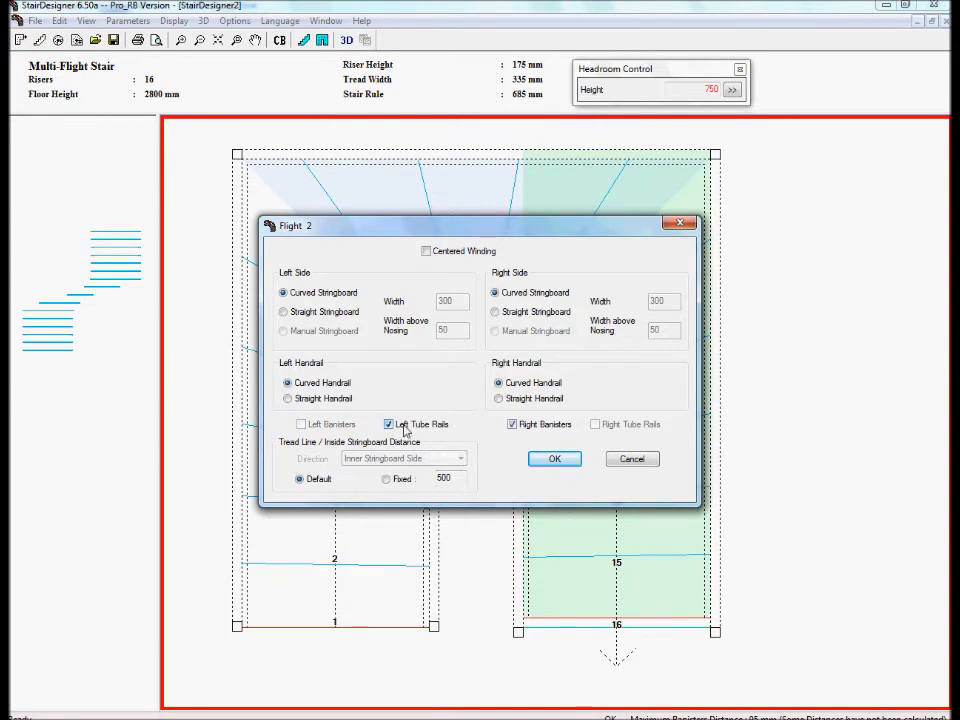
pyautogui.click(596, 424)
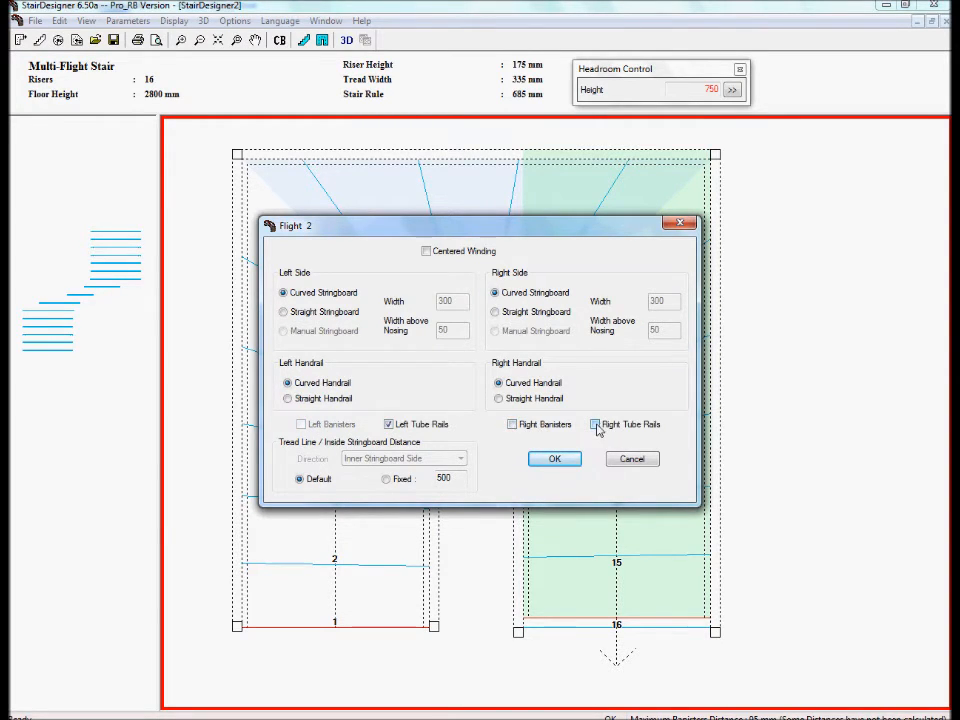
pyautogui.click(554, 458)
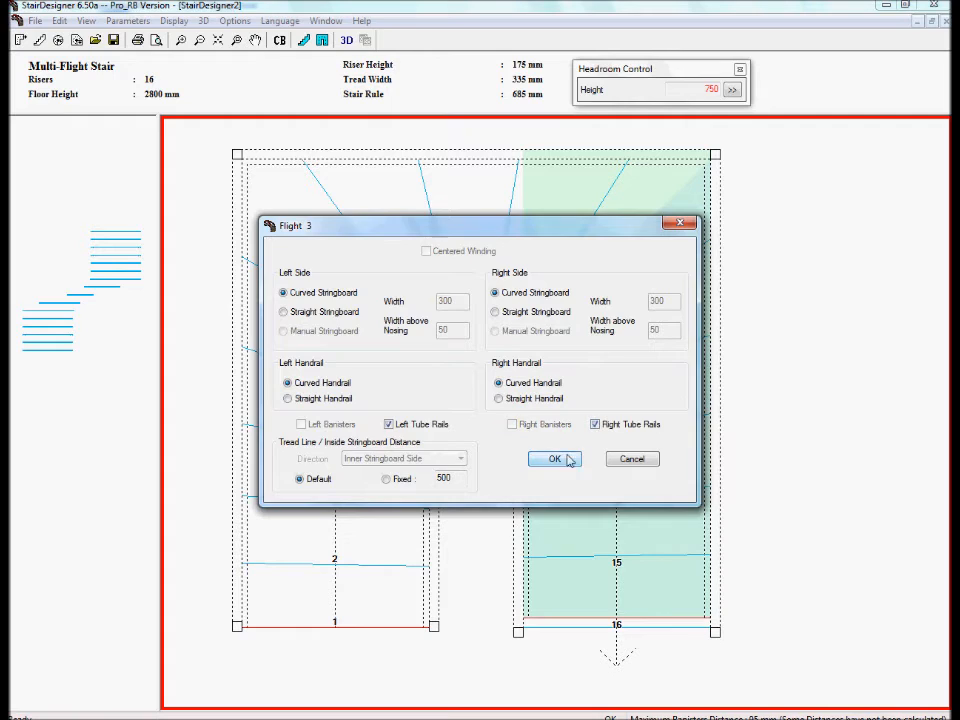
pyautogui.click(556, 458)
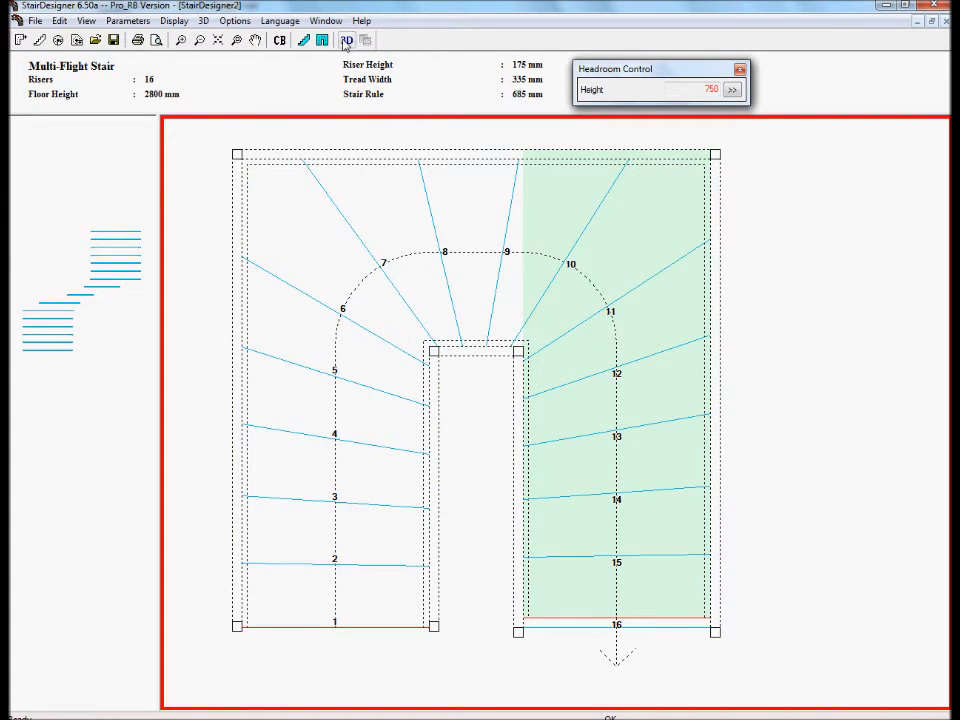
# Orbit the 3D model around the turn to check the wooden handrails and horizontal tube rails
pyautogui.click(346, 40)
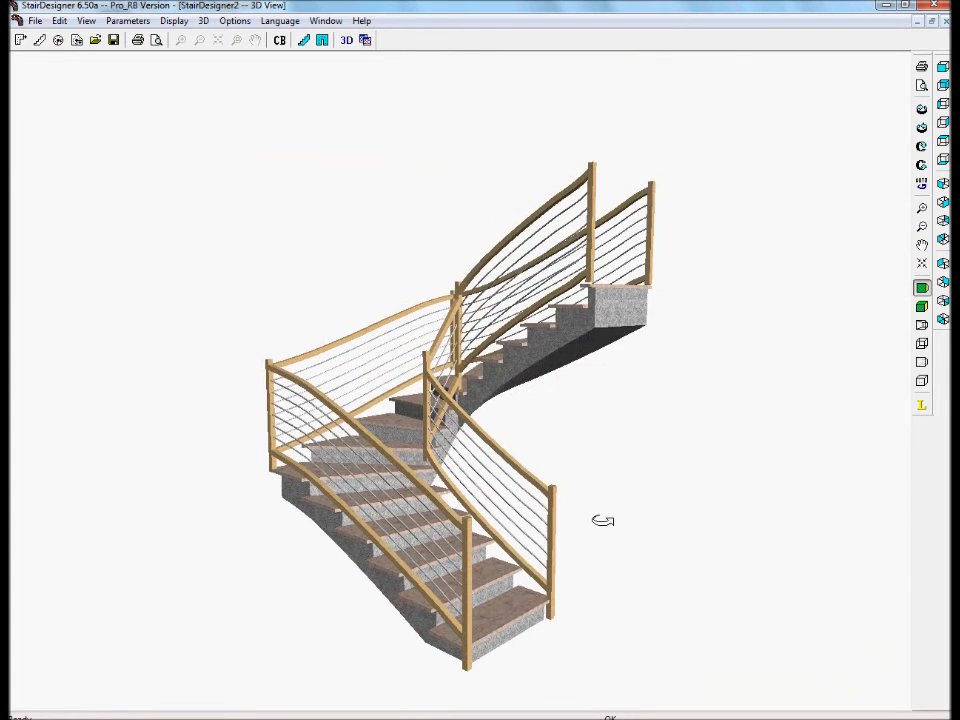
pyautogui.moveTo(604, 520); pyautogui.dragTo(496, 528)
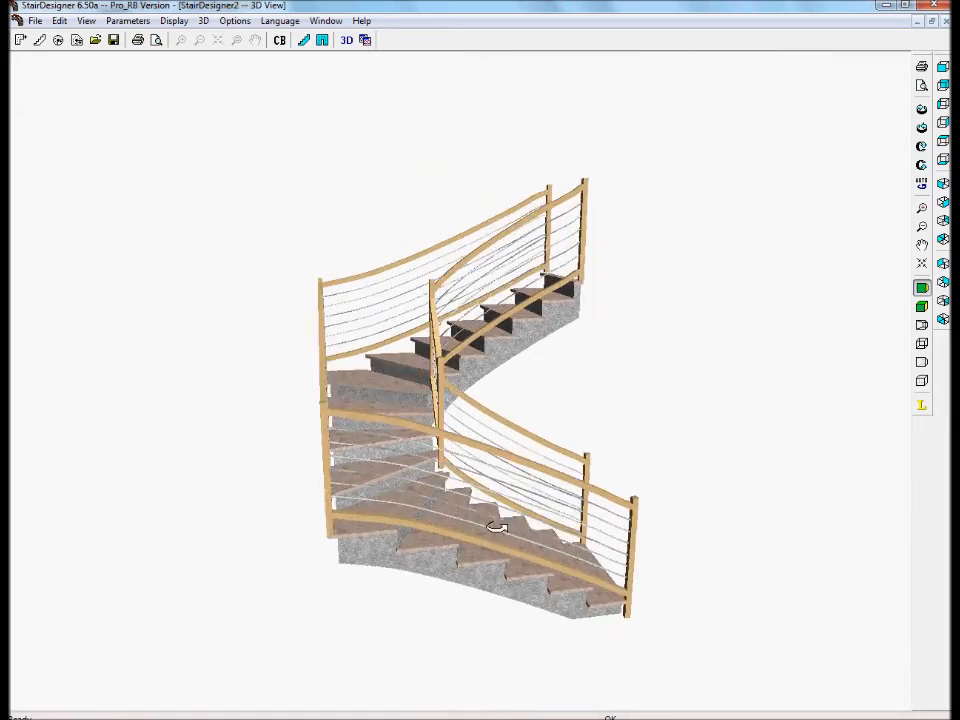
pyautogui.moveTo(496, 528); pyautogui.dragTo(232, 500)
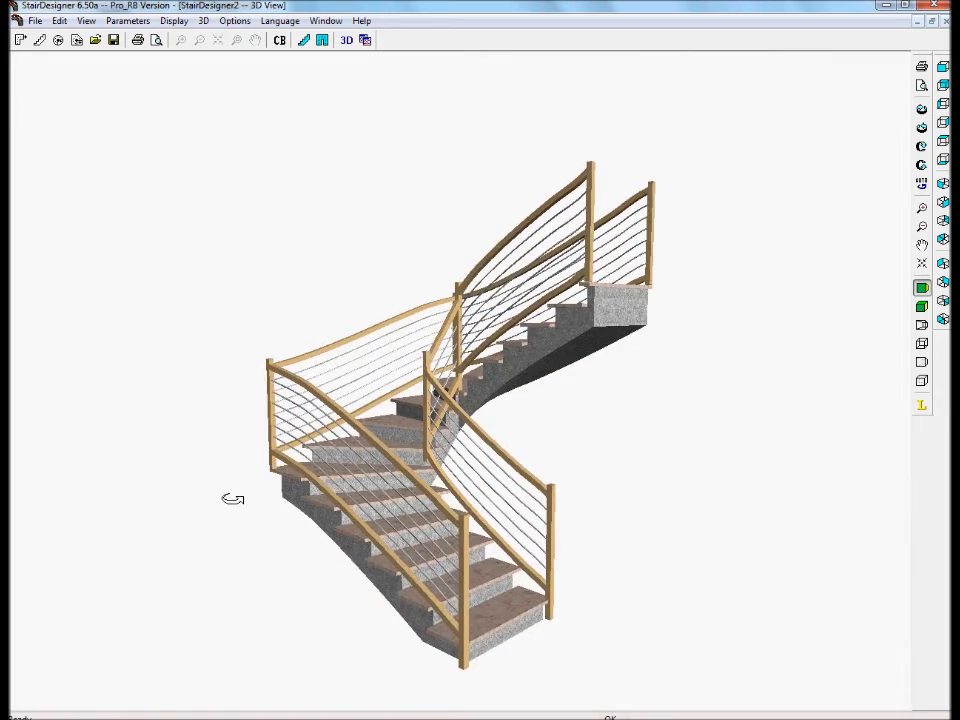
pyautogui.moveTo(232, 498); pyautogui.dragTo(452, 596)
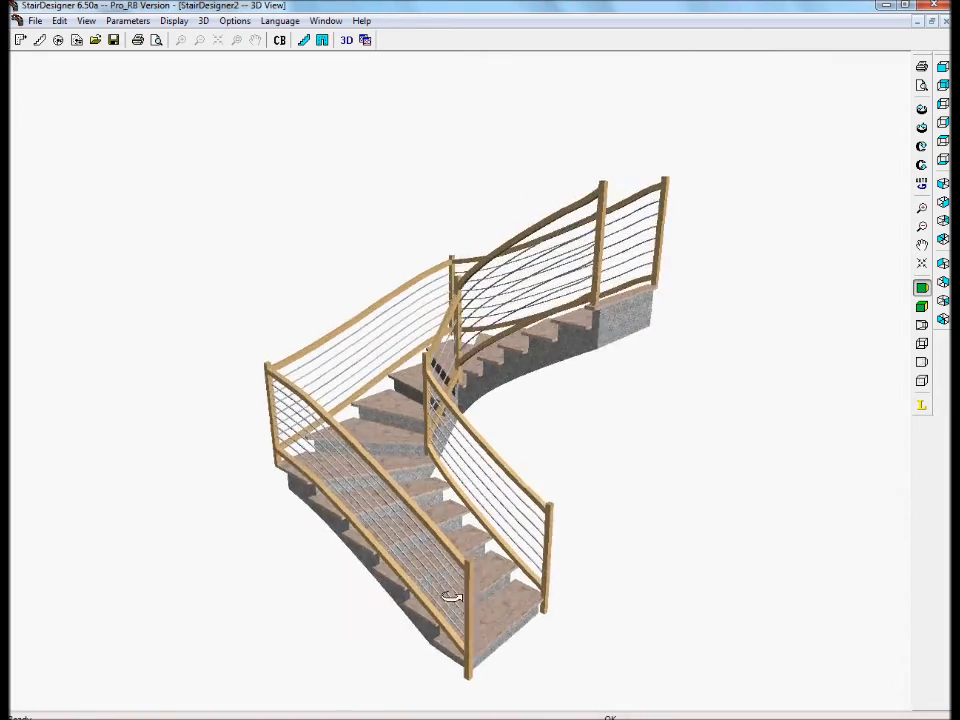
pyautogui.moveTo(450, 400); pyautogui.dragTo(410, 486)
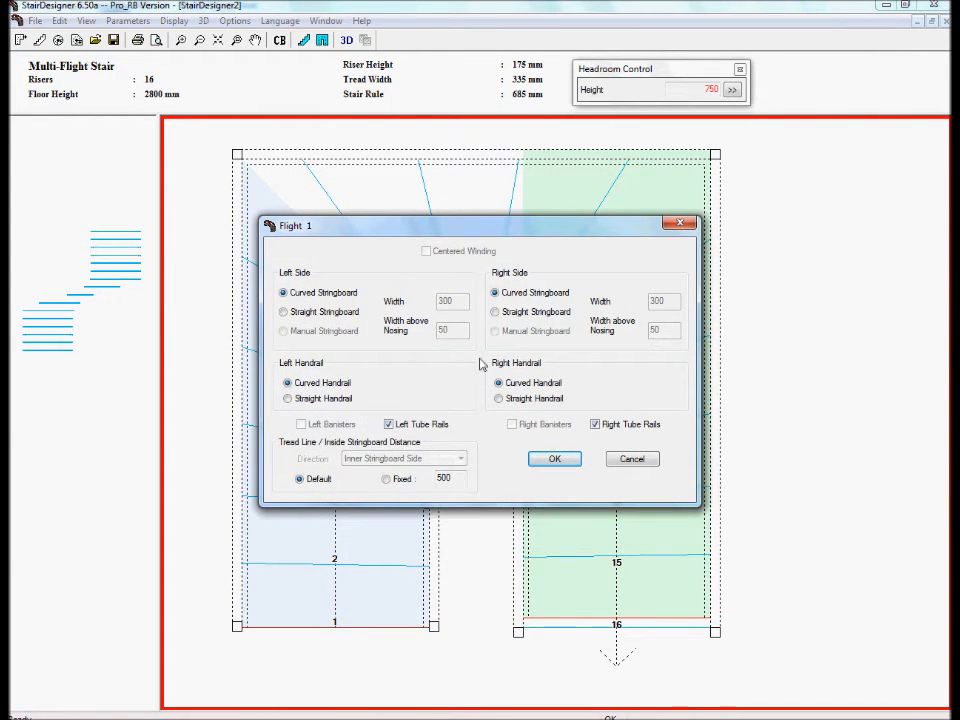
# Make flight 1's right stringboard and handrail straight and confirm
pyautogui.click(496, 312)
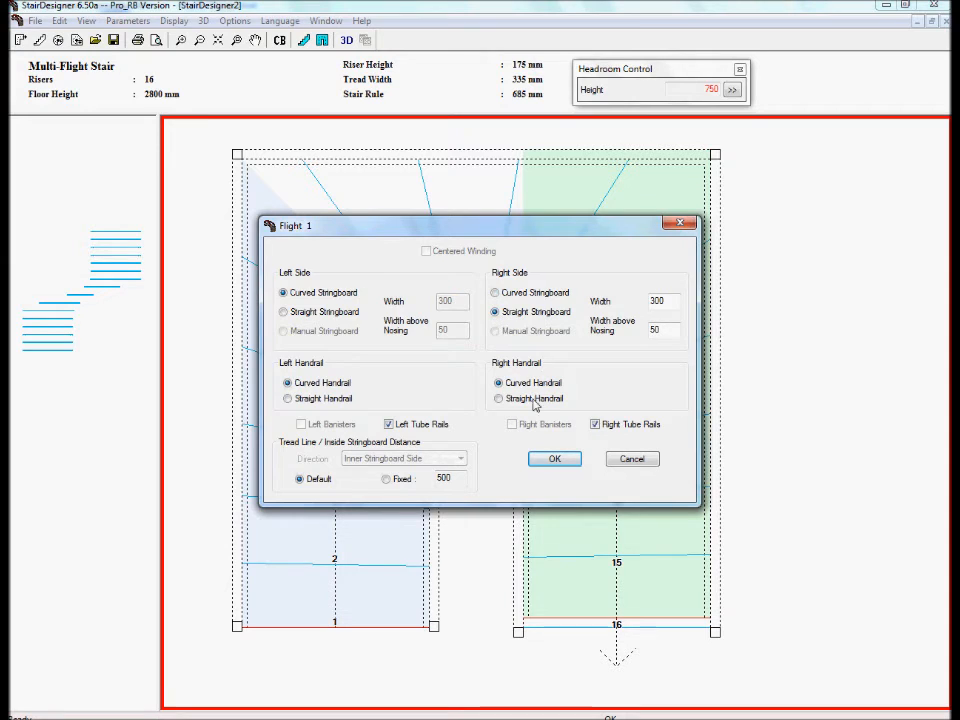
pyautogui.click(498, 398)
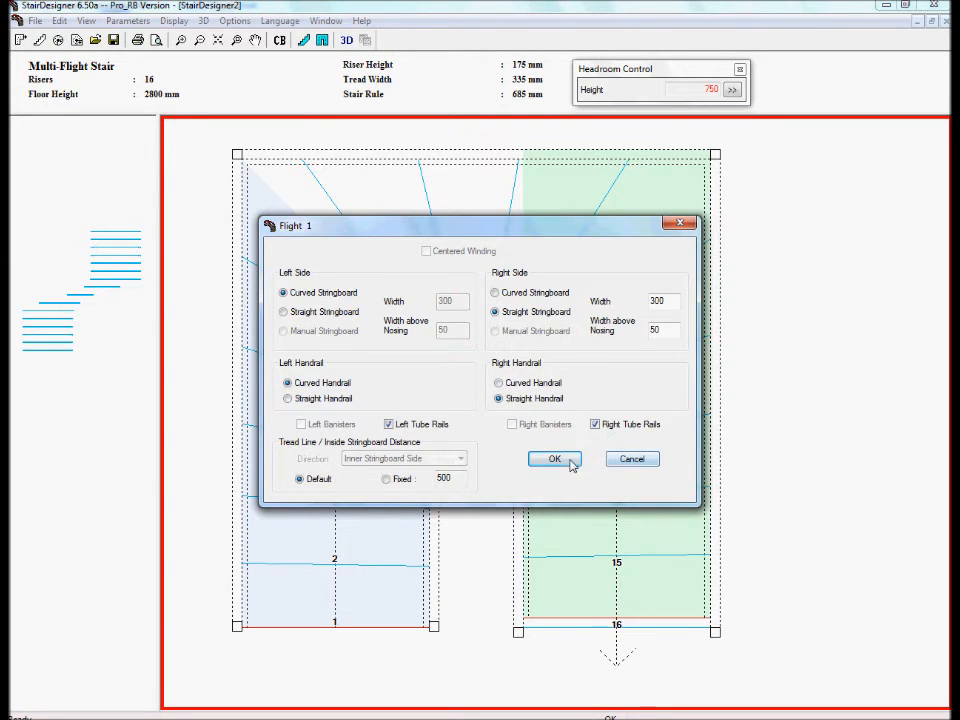
pyautogui.click(554, 458)
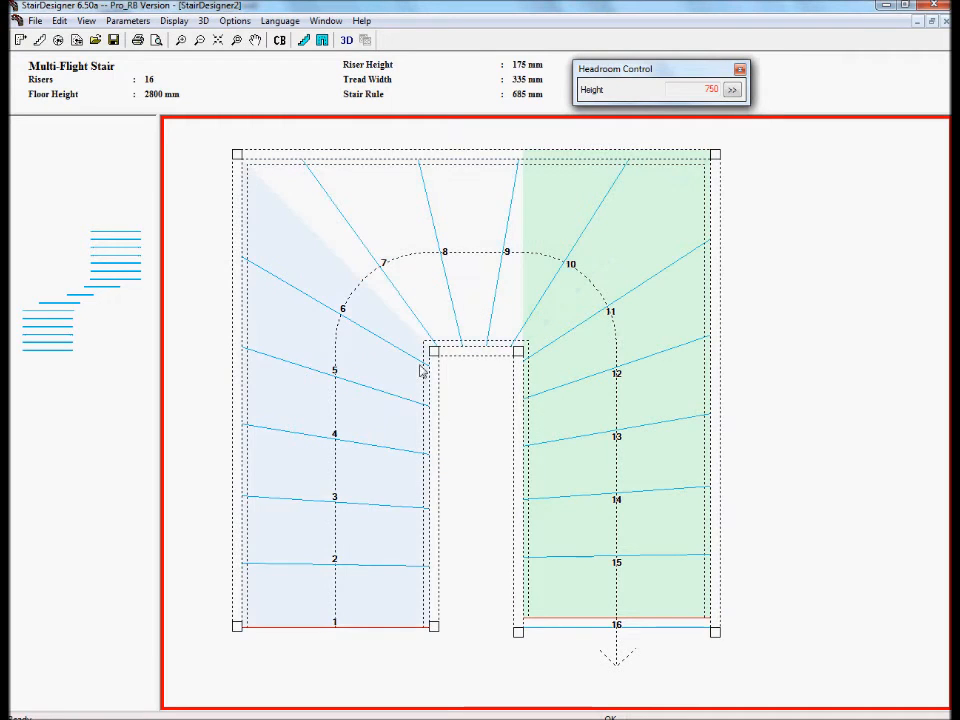
pyautogui.moveTo(378, 408)
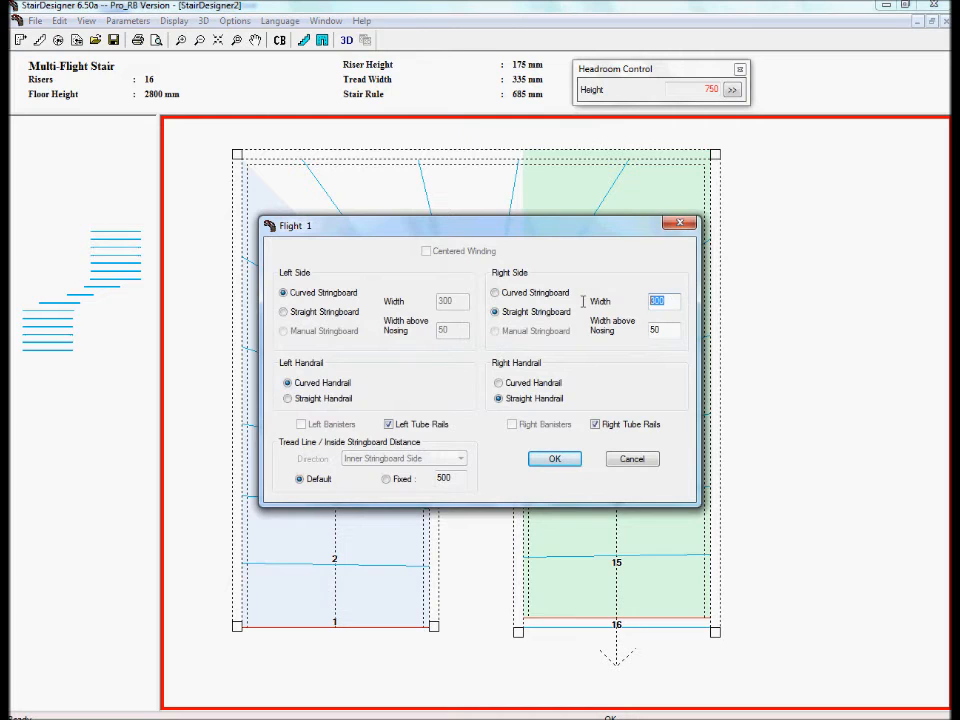
# Give flight 2 a straight right stringboard 50 wide, 80 above the nosing
pyautogui.write('50')
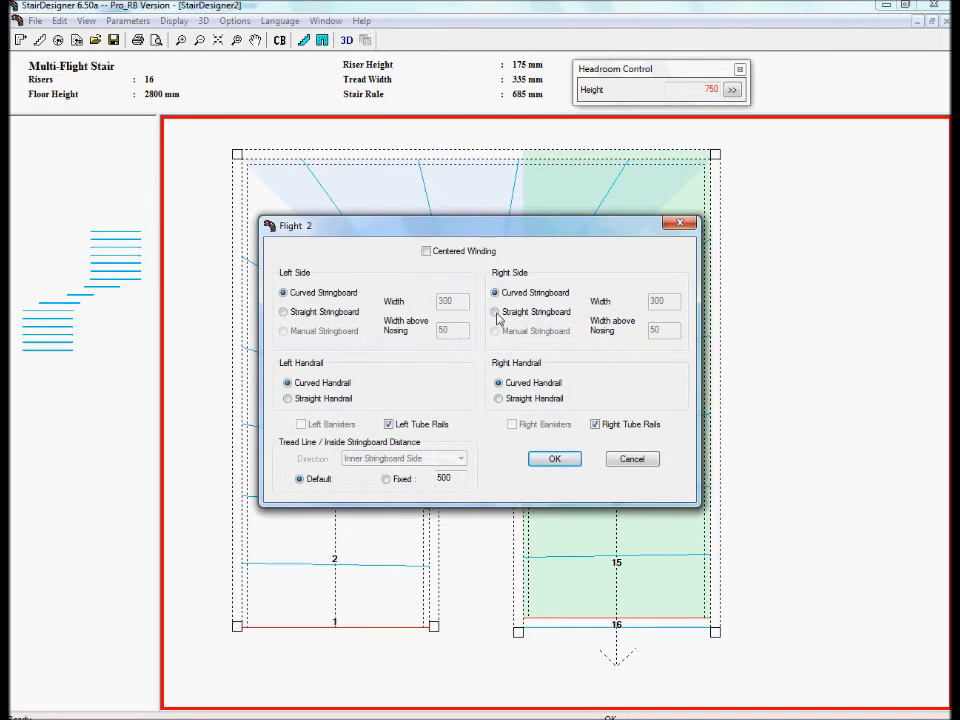
pyautogui.click(494, 312)
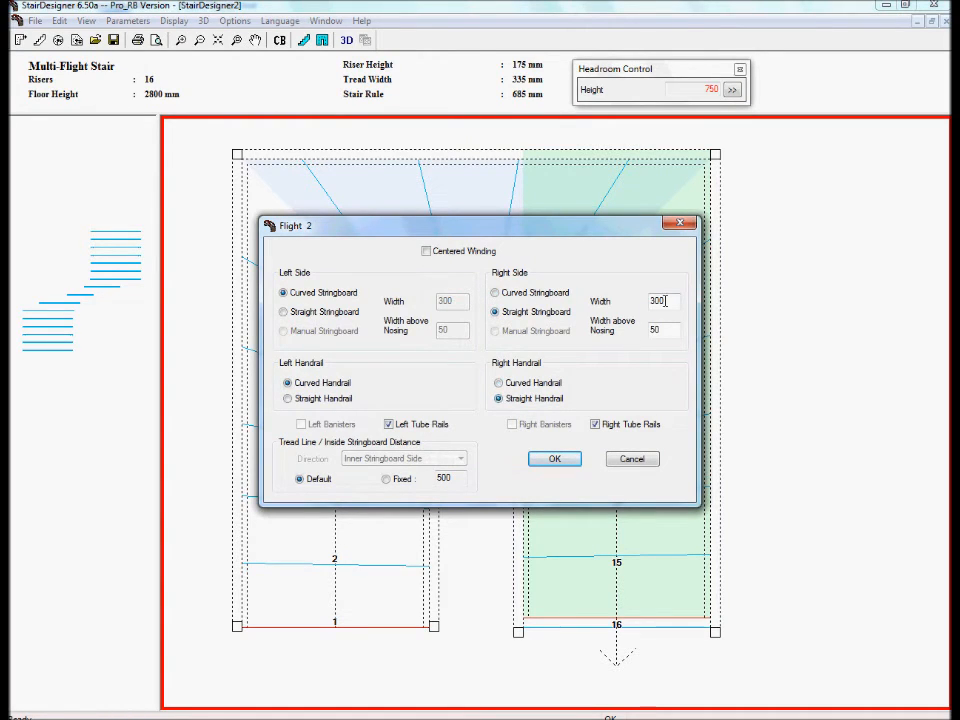
pyautogui.write('80')
pyautogui.write('50')
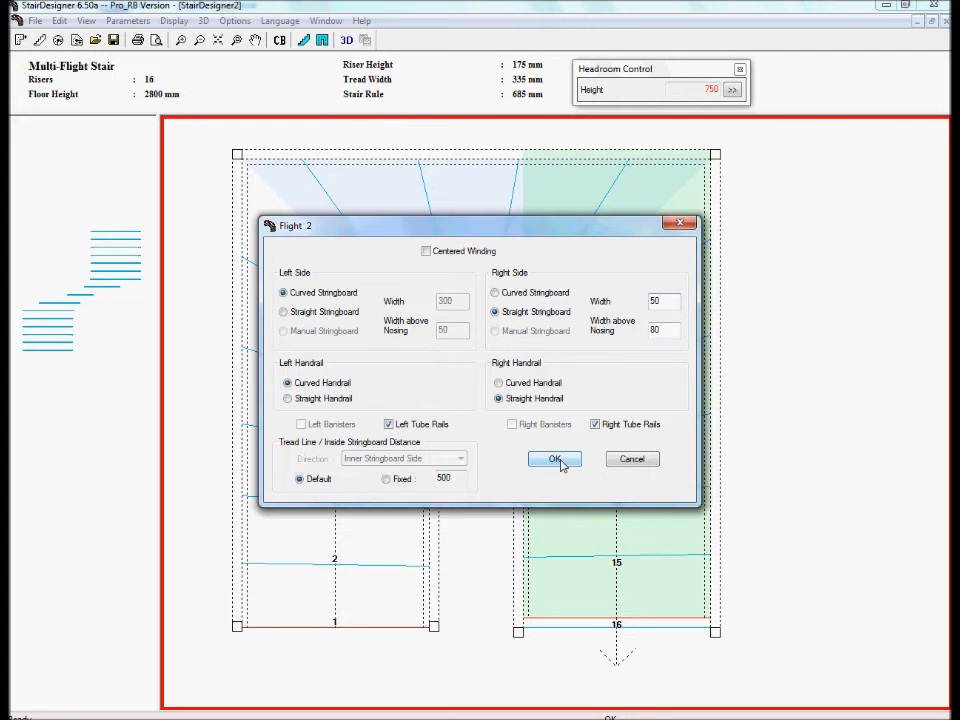
pyautogui.click(556, 458)
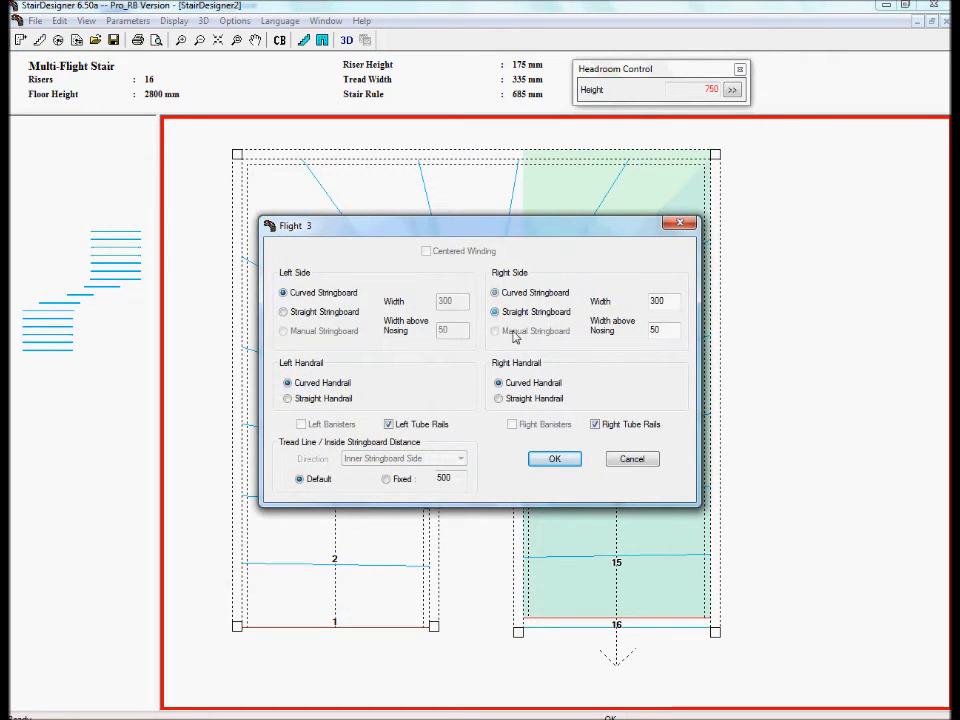
# Make flight 3's right handrail straight and confirm its settings
pyautogui.click(660, 300)
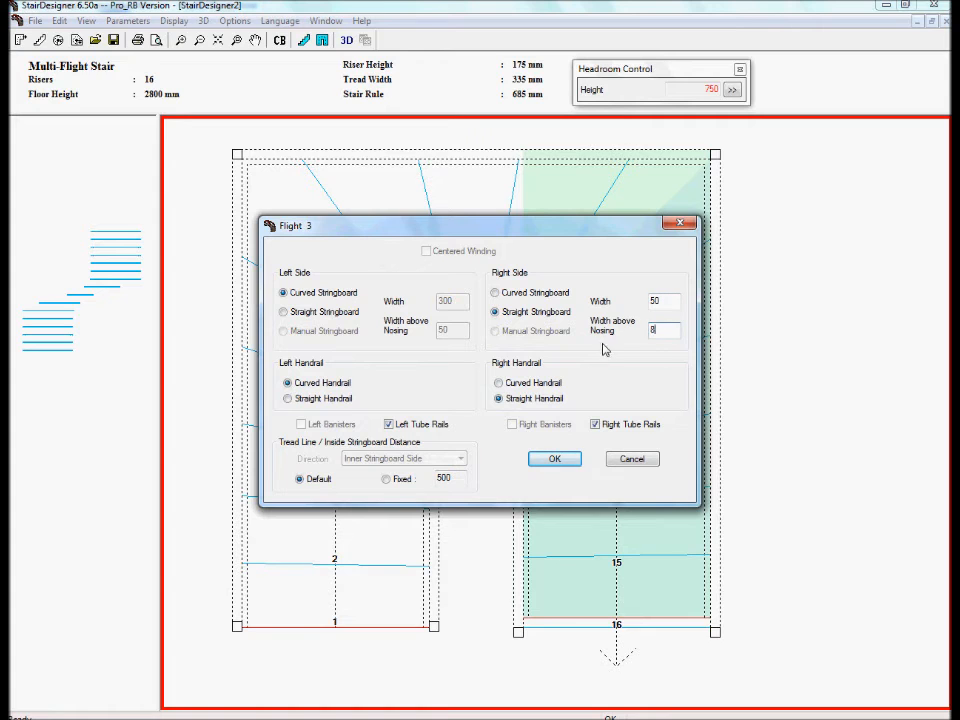
pyautogui.click(554, 458)
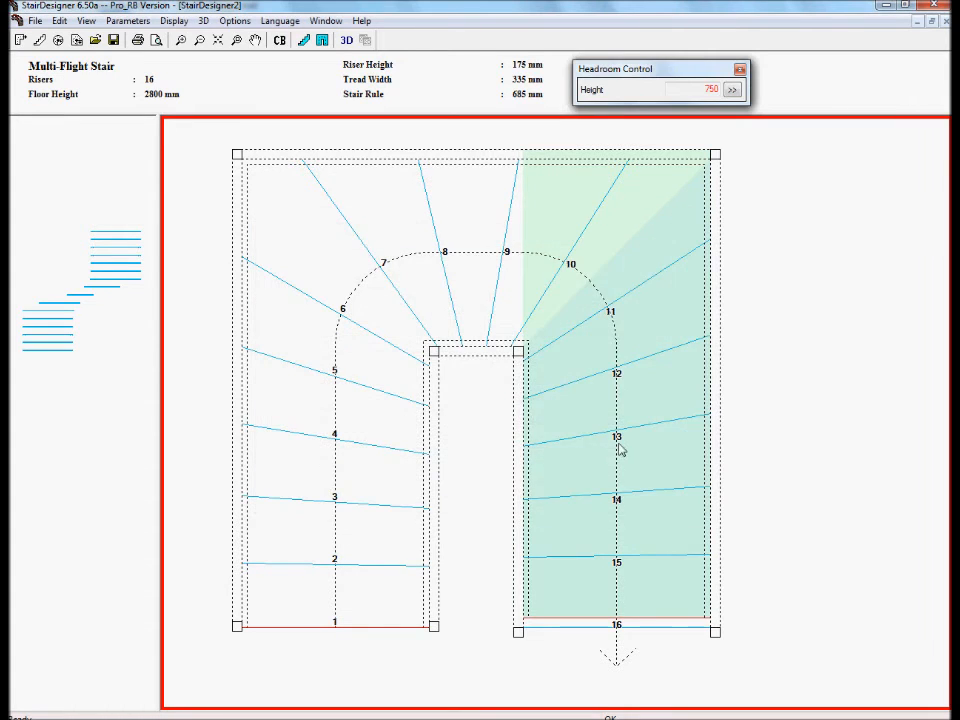
# Orbit the 3D model from the side to check the straight right-side stringboards and rails
pyautogui.click(346, 40)
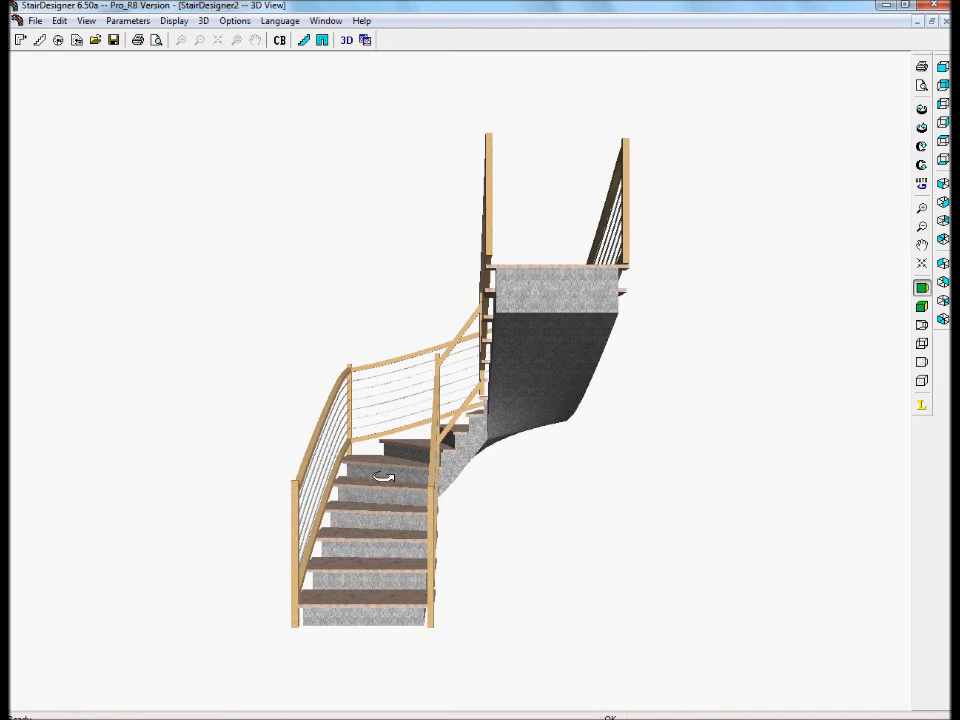
pyautogui.moveTo(384, 476); pyautogui.dragTo(620, 500)
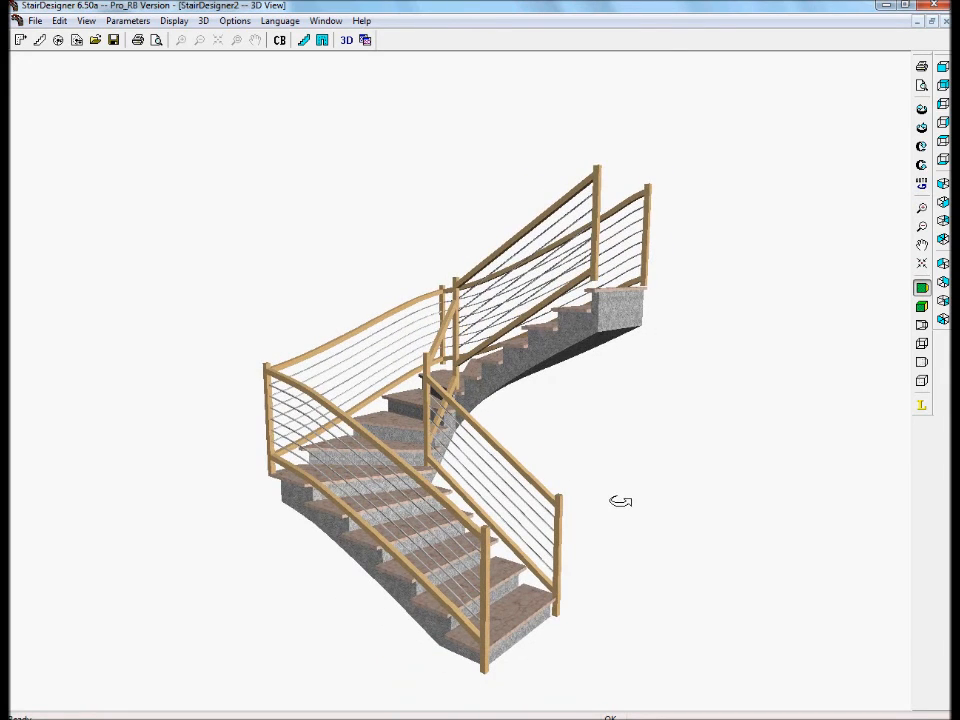
pyautogui.moveTo(620, 500); pyautogui.dragTo(528, 244)
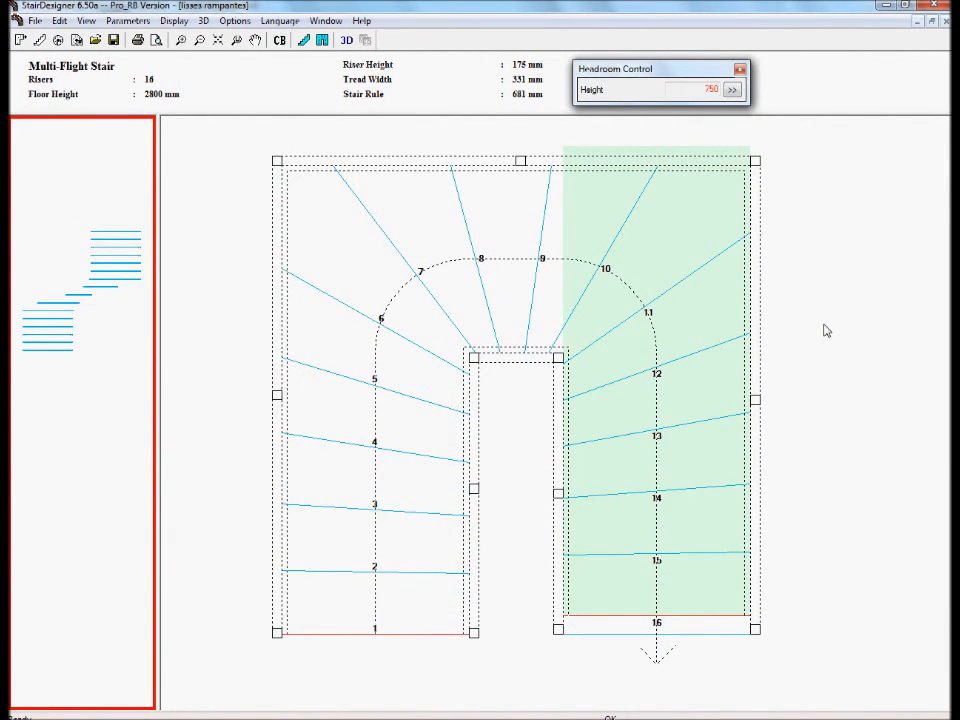
# Select the first flight in the Issues rampantes plan to inspect it
pyautogui.click(376, 440)
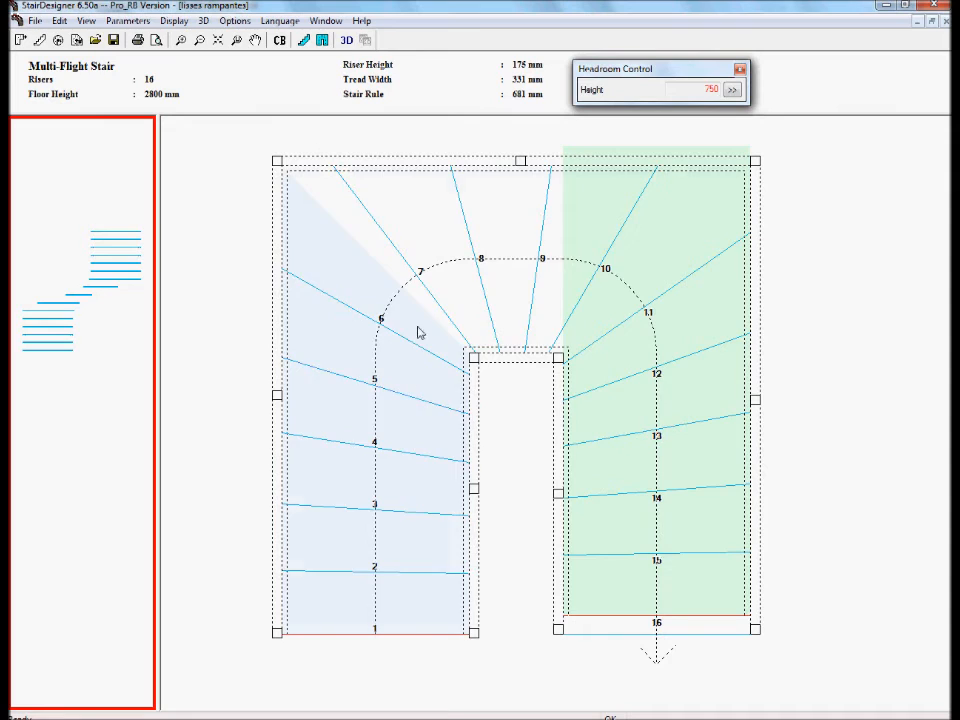
pyautogui.moveTo(408, 442)
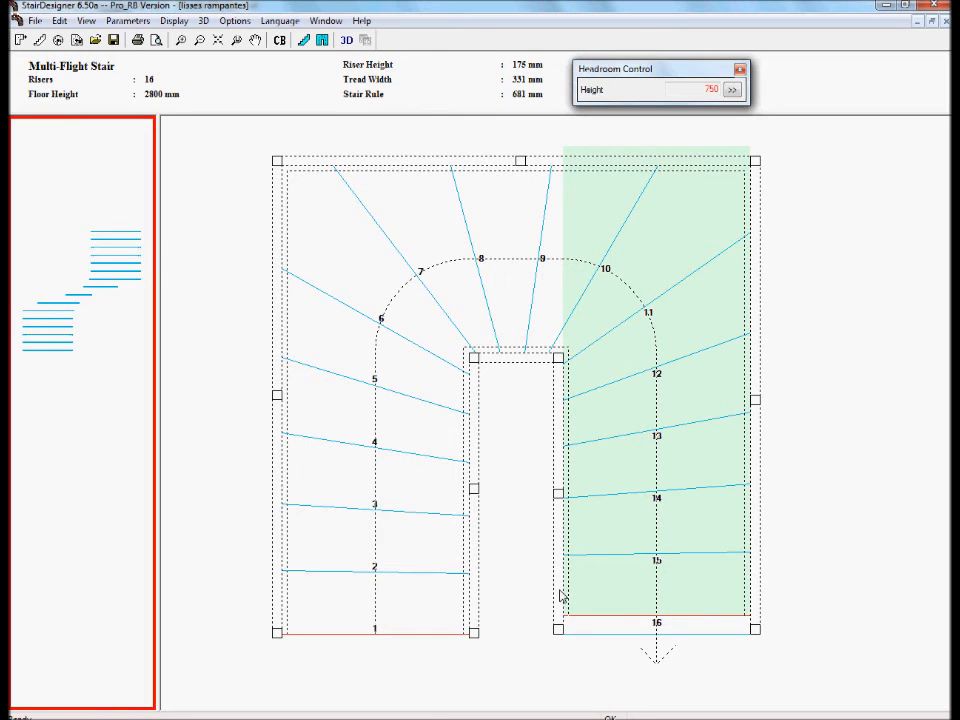
pyautogui.moveTo(346, 40)
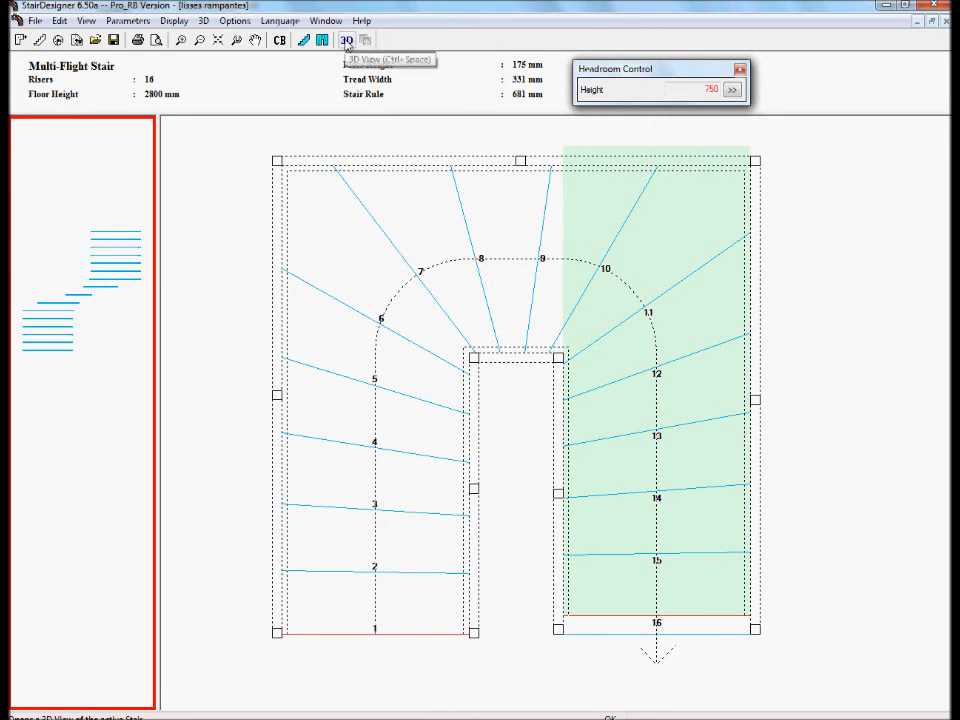
# Orbit and zoom the 3D model to see the whole half-turn stair with its stone steps and tube-railed handrails
pyautogui.click(346, 40)
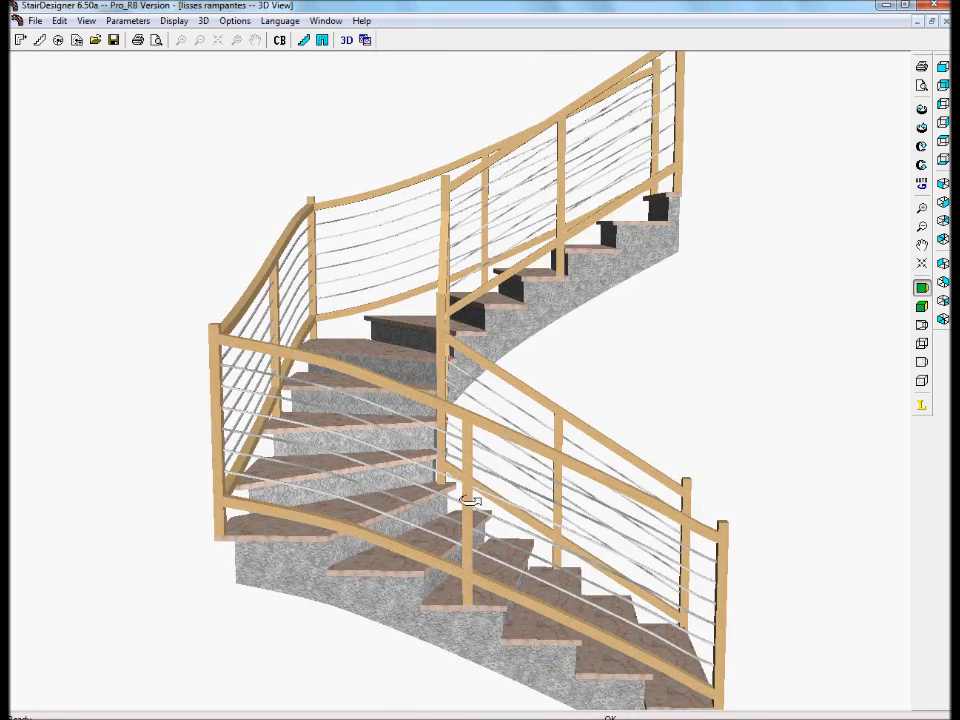
pyautogui.moveTo(470, 500); pyautogui.dragTo(360, 480)
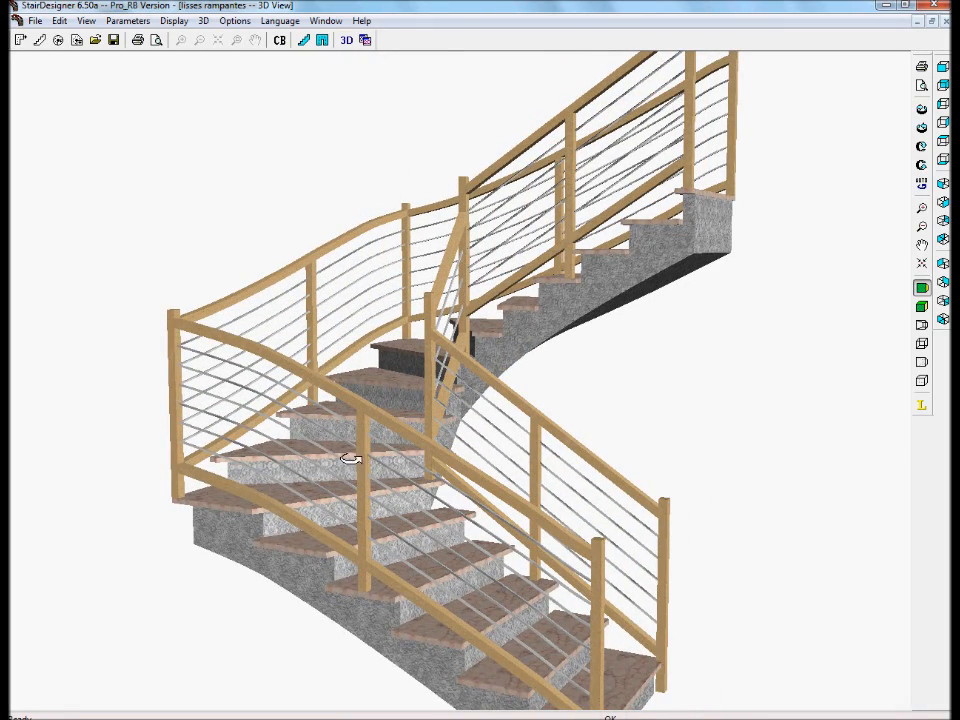
pyautogui.moveTo(350, 458); pyautogui.dragTo(504, 478)
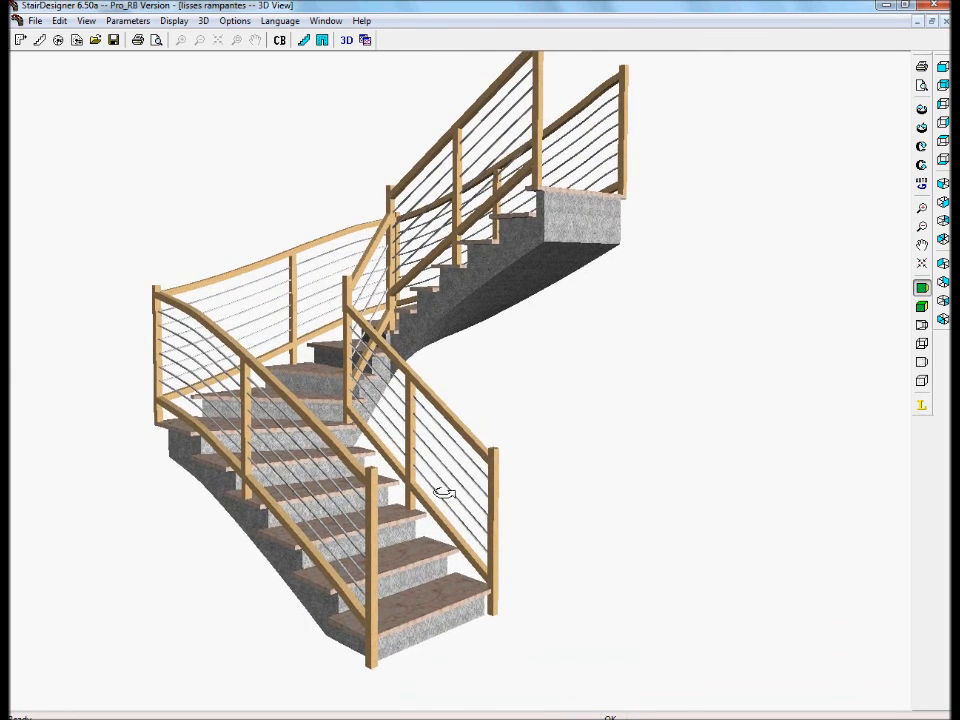
pyautogui.moveTo(444, 492); pyautogui.dragTo(556, 500)
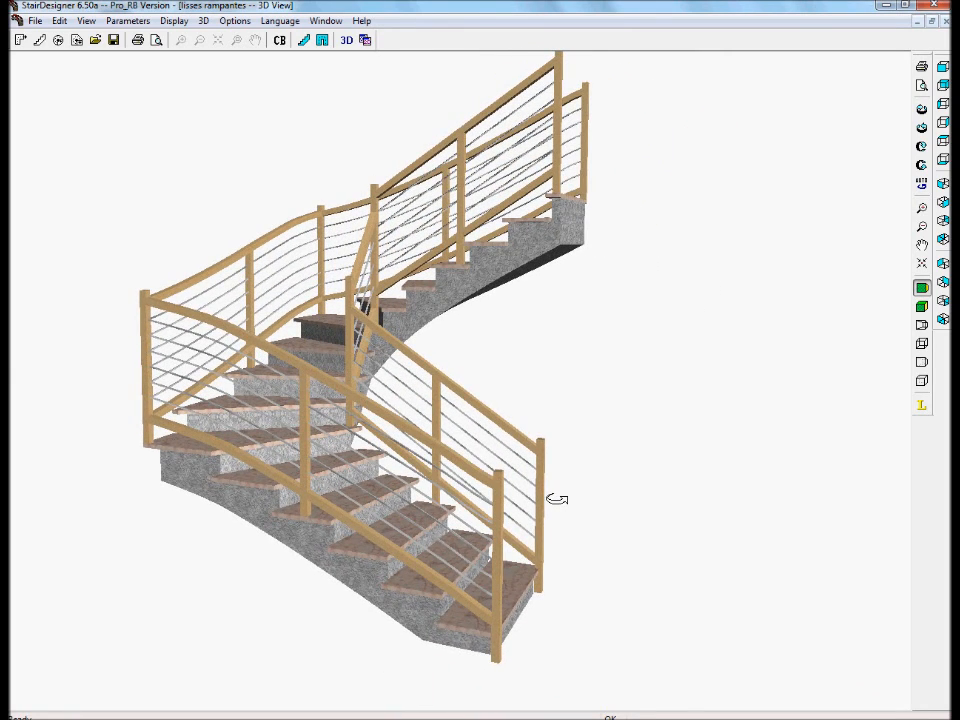